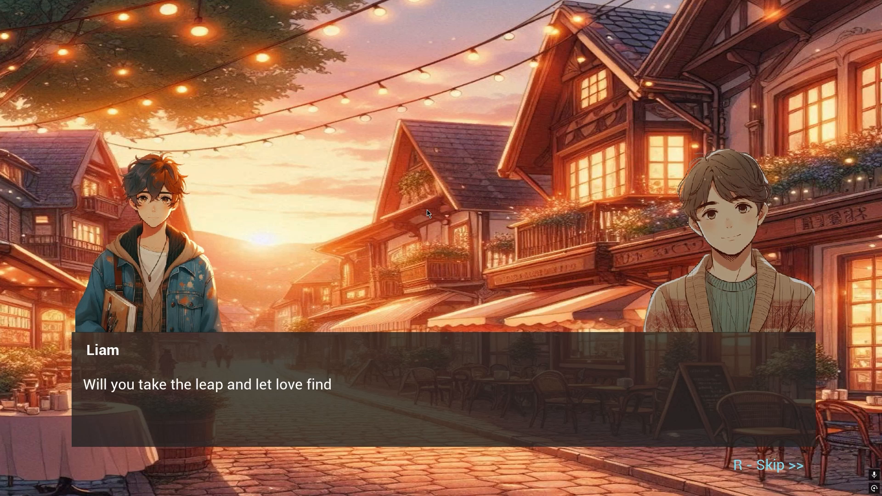
- Start talking to the NPC and ask whether anything strange has happened around here
key(r)
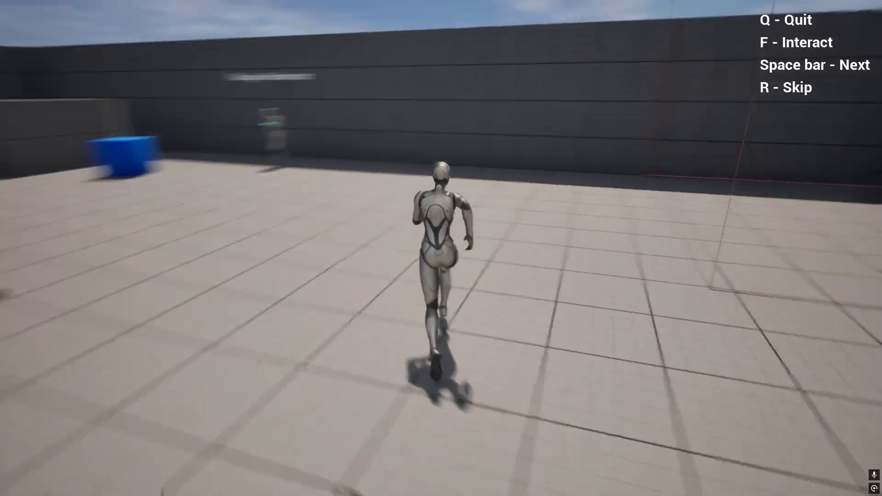
key(f)
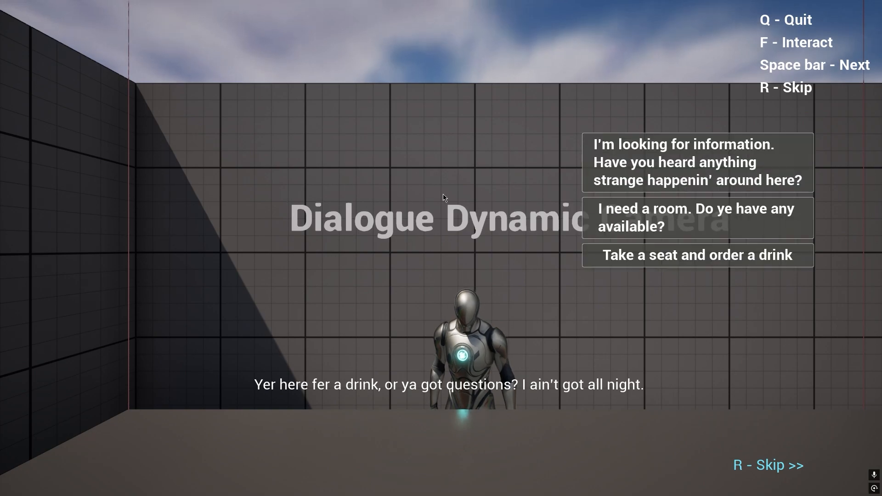
click(696, 162)
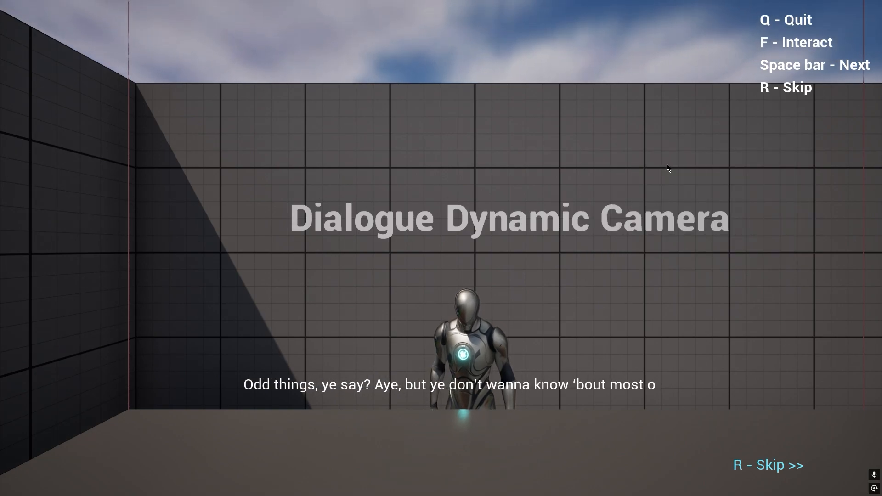
- Advance through the NPC's replies about the missing bard
key(space)
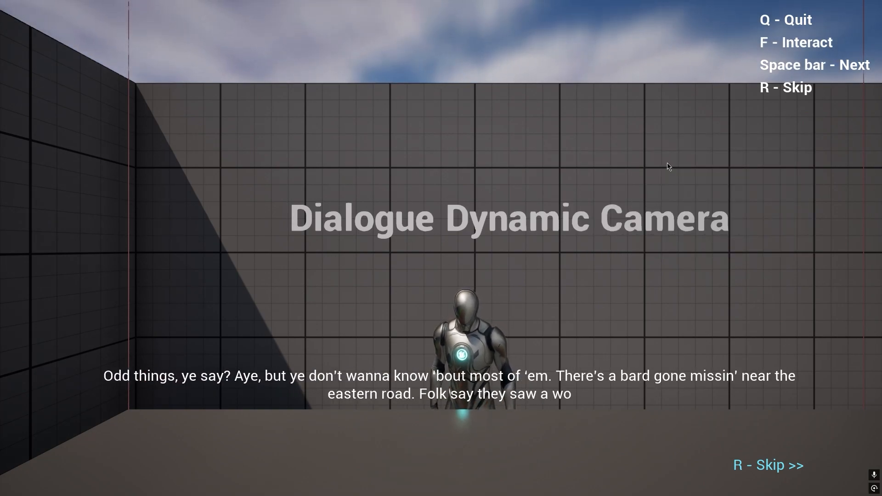
key(space)
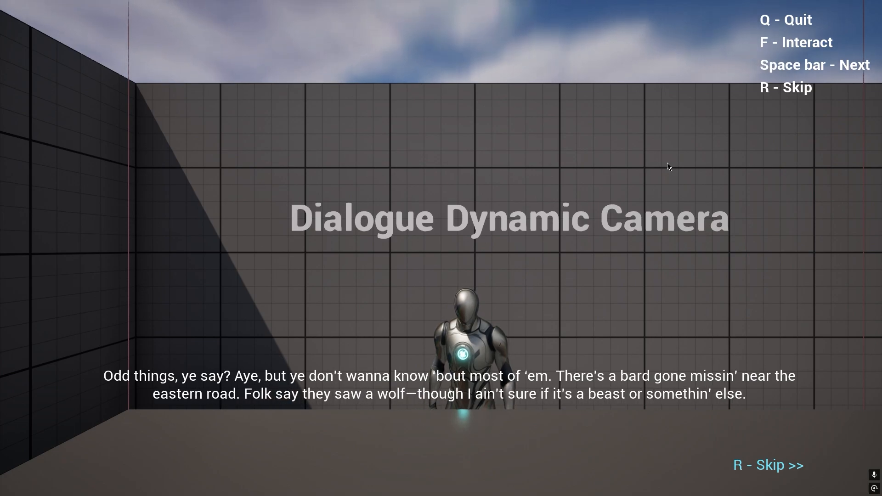
key(space)
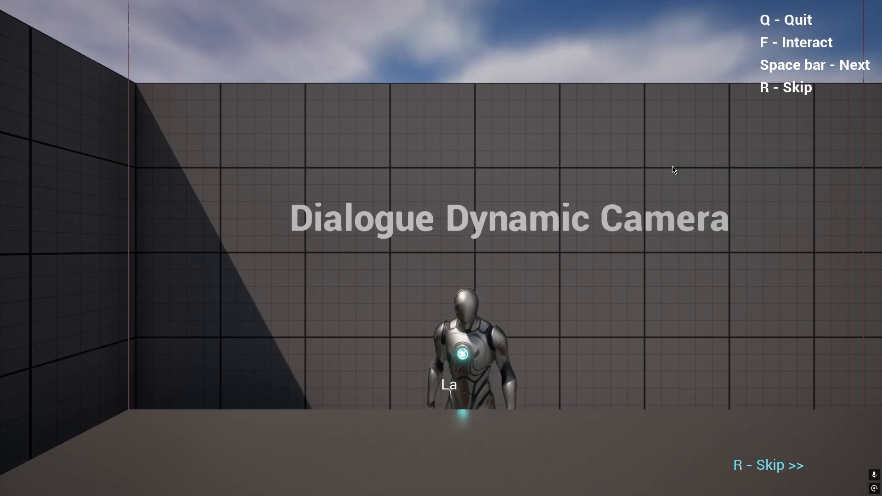
key(space)
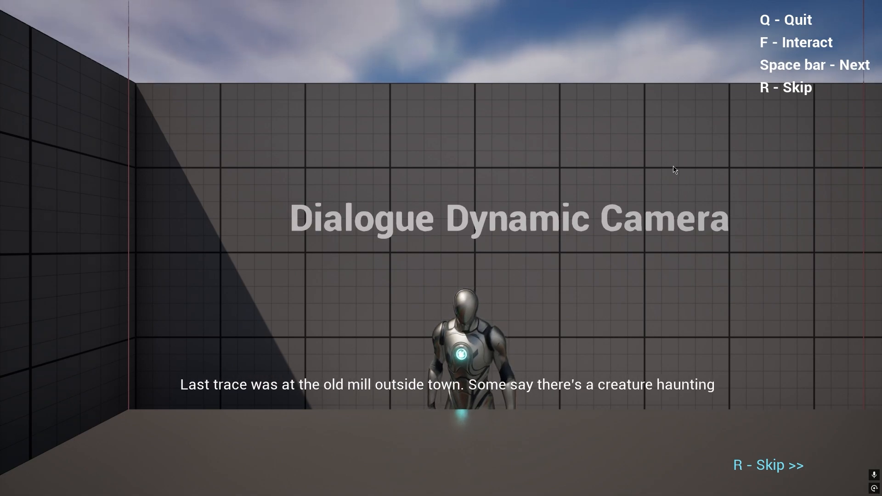
key(space)
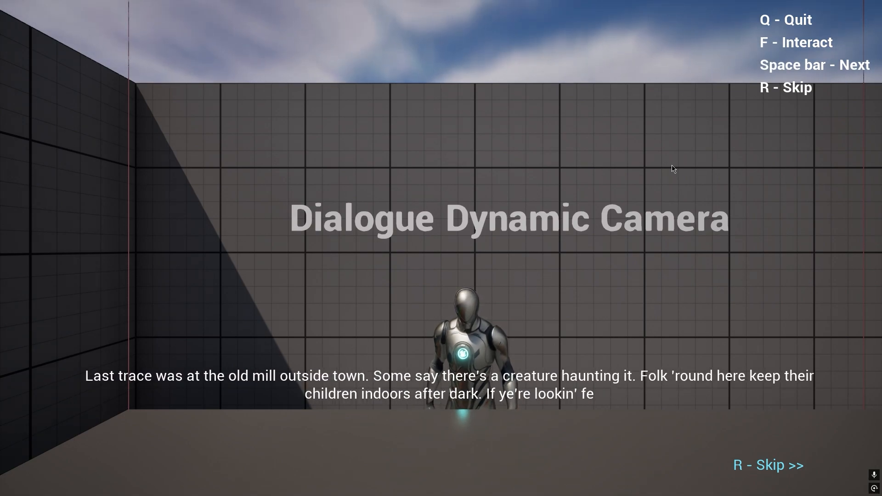
key(space)
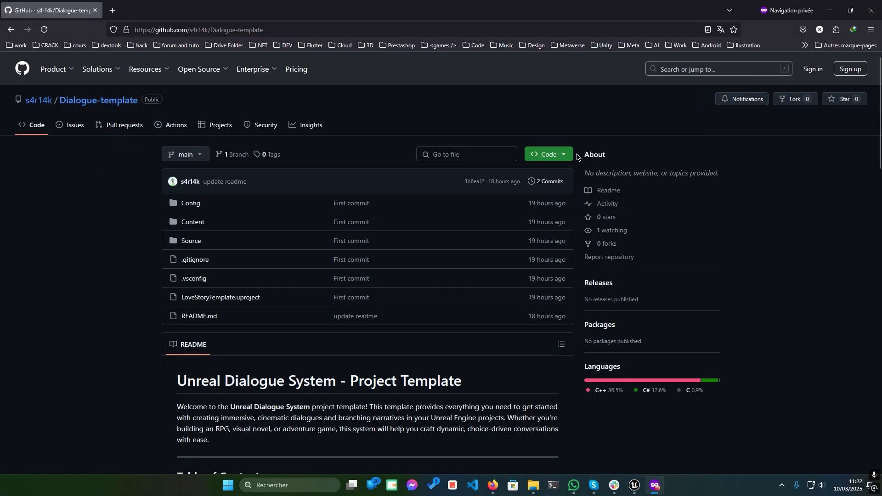
- Download the Dialogue-template repository as a ZIP from the Code dropdown
click(546, 155)
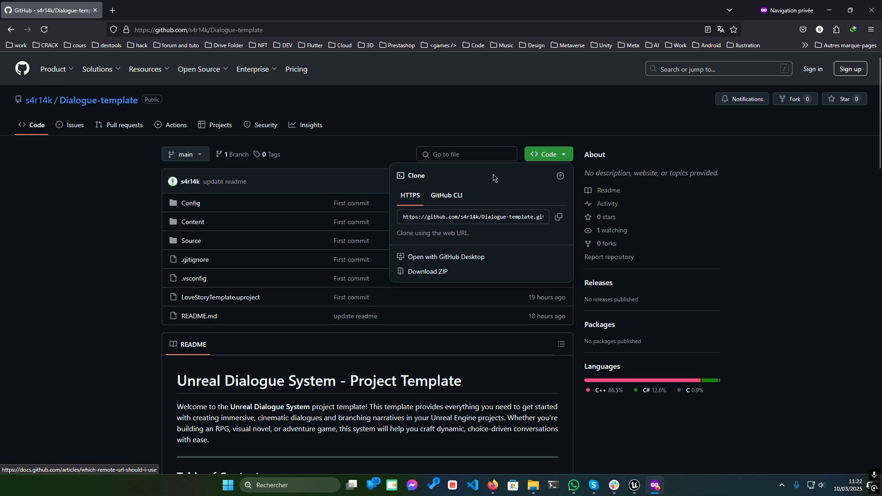
mouse_move(432, 261)
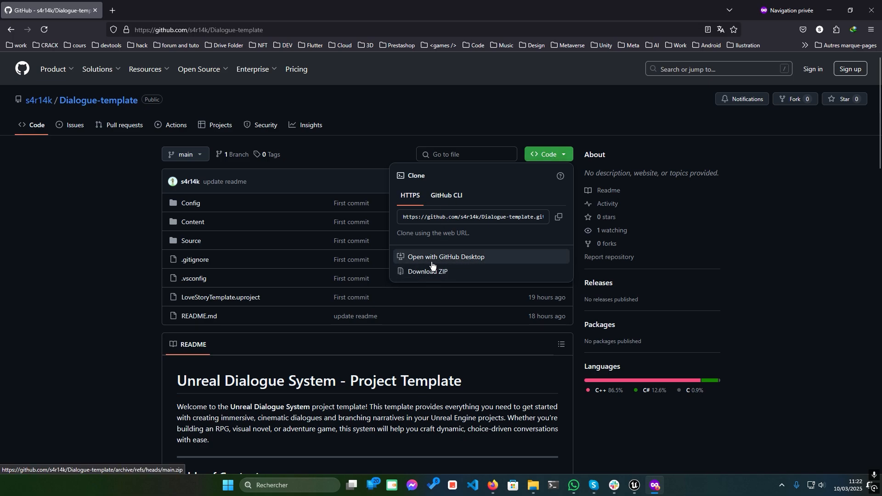
click(653, 489)
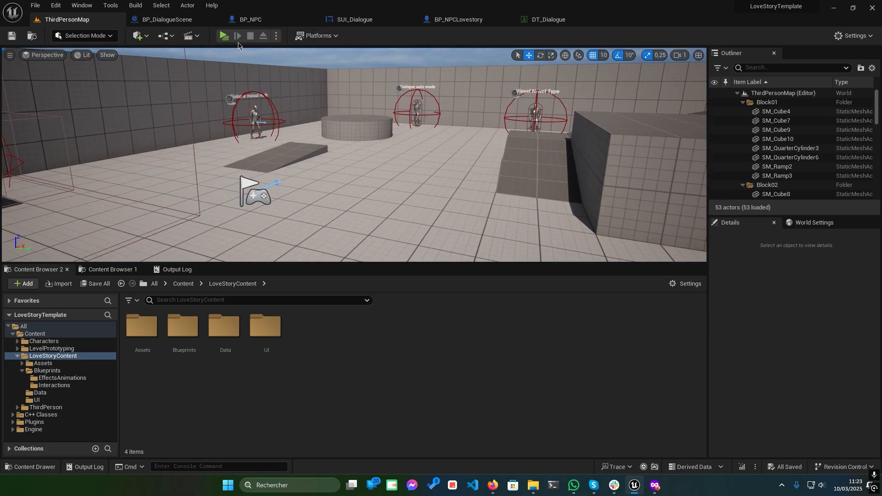
- Launch a standalone preview of ThirdPersonMap and walk the character forward
click(223, 36)
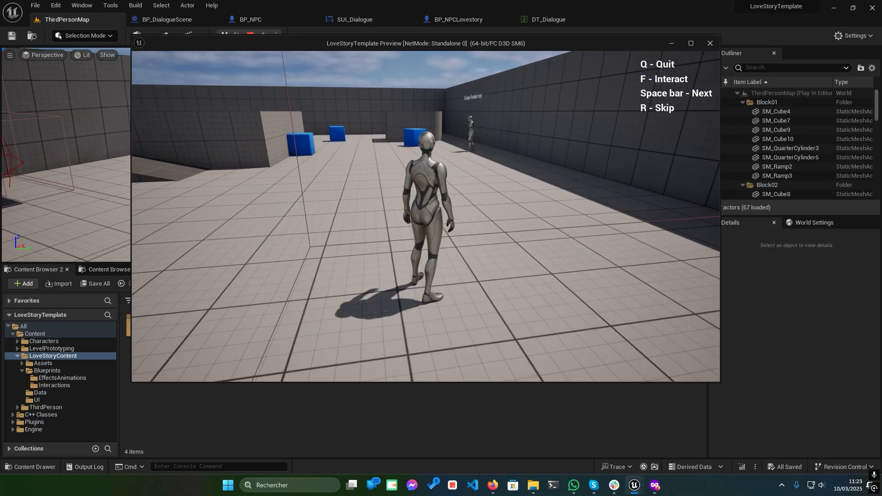
key(w)
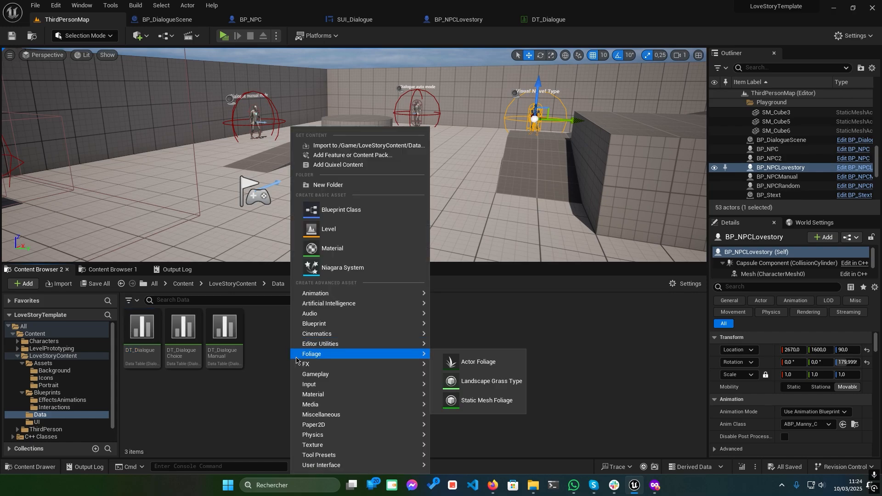
mouse_move(328, 395)
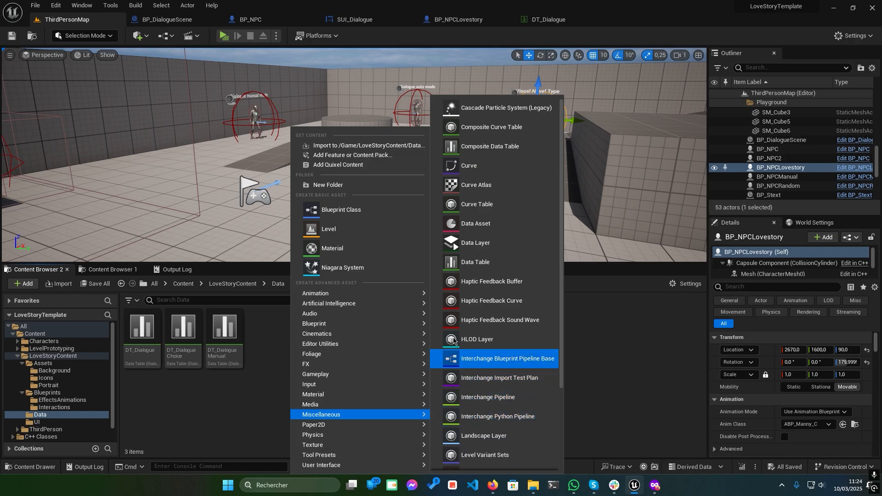
mouse_move(476, 262)
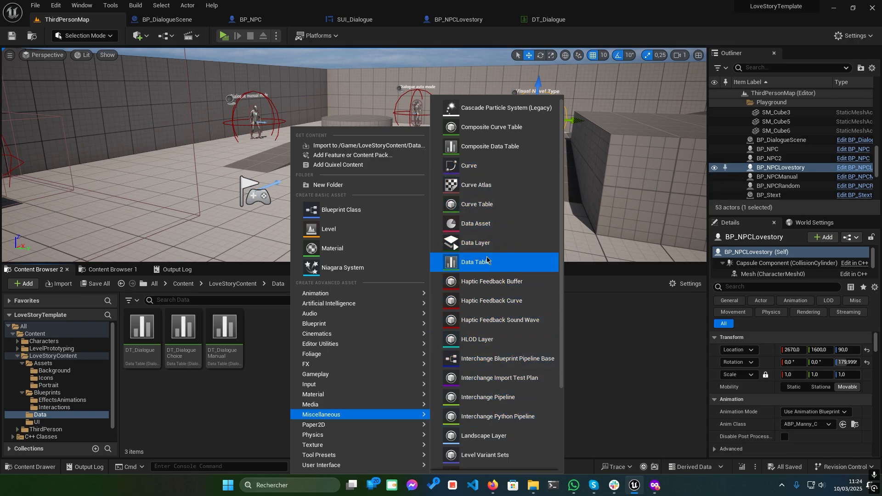
mouse_move(475, 261)
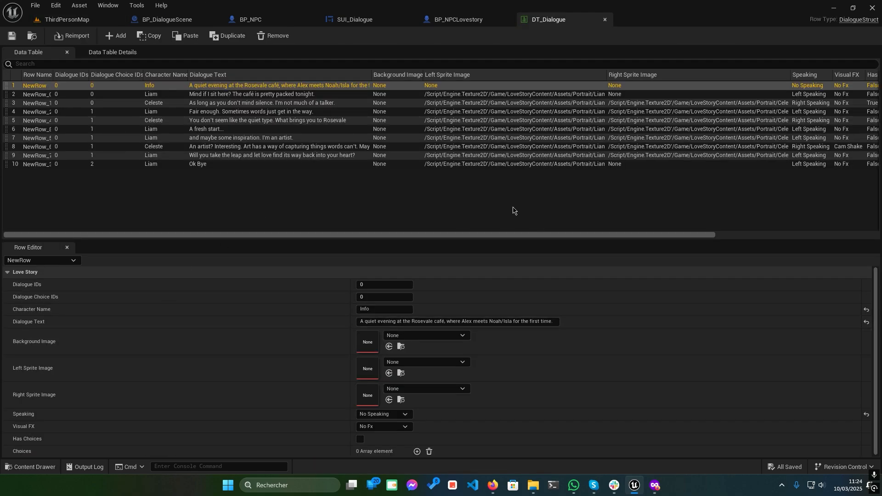
mouse_move(92, 182)
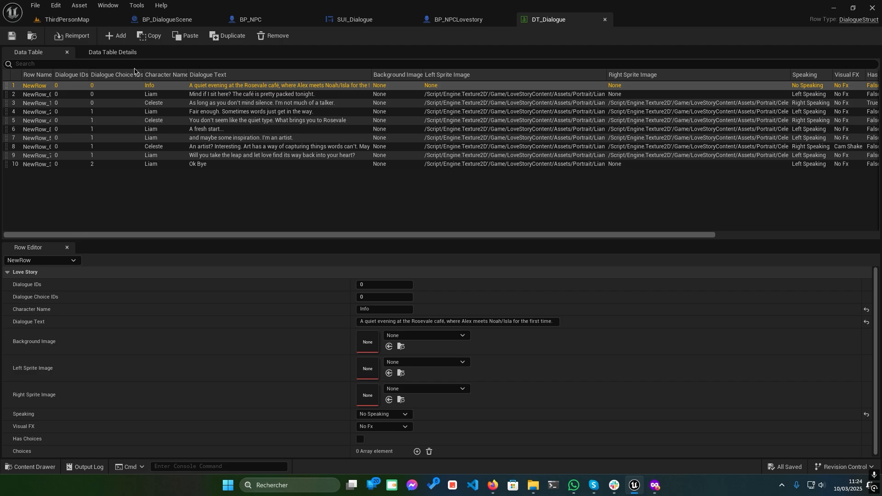
mouse_move(133, 74)
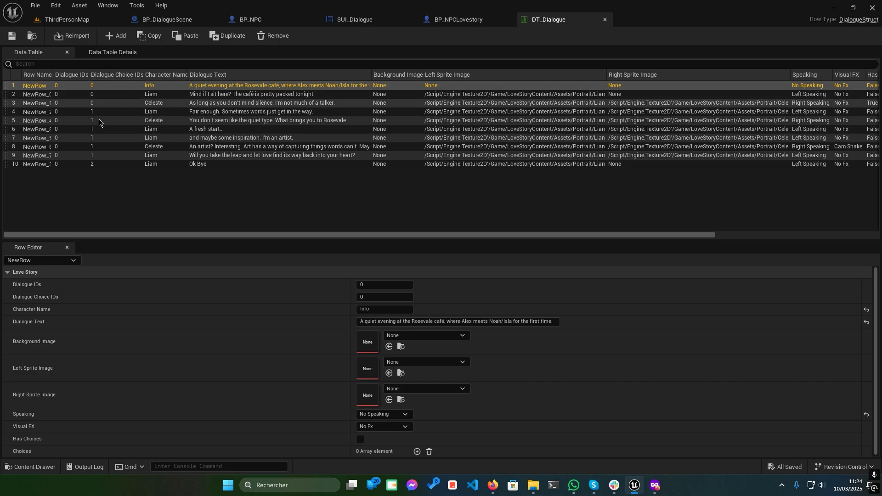
mouse_move(103, 288)
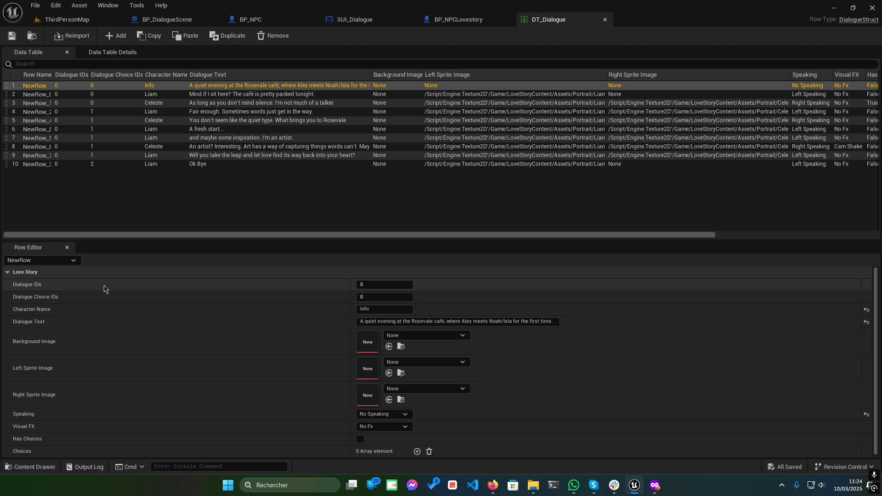
- Select DT_Dialogue rows and inspect the first row's visual effects list, keeping No Fx
click(384, 283)
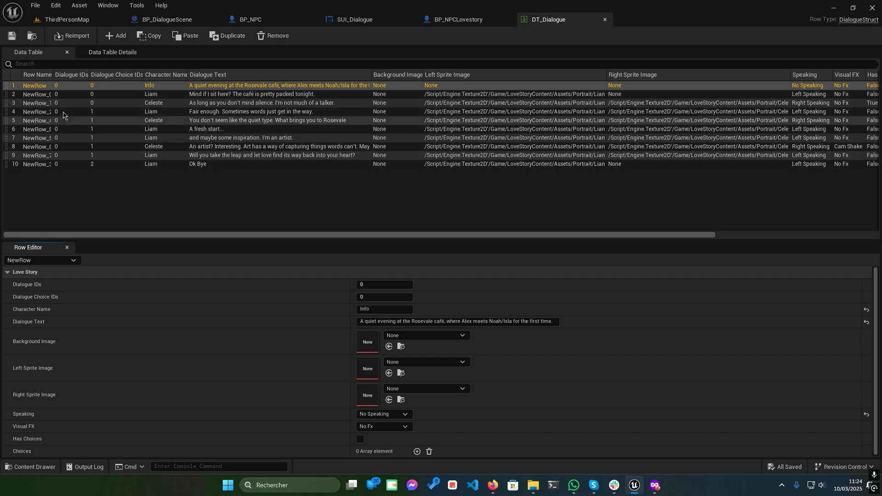
mouse_move(229, 313)
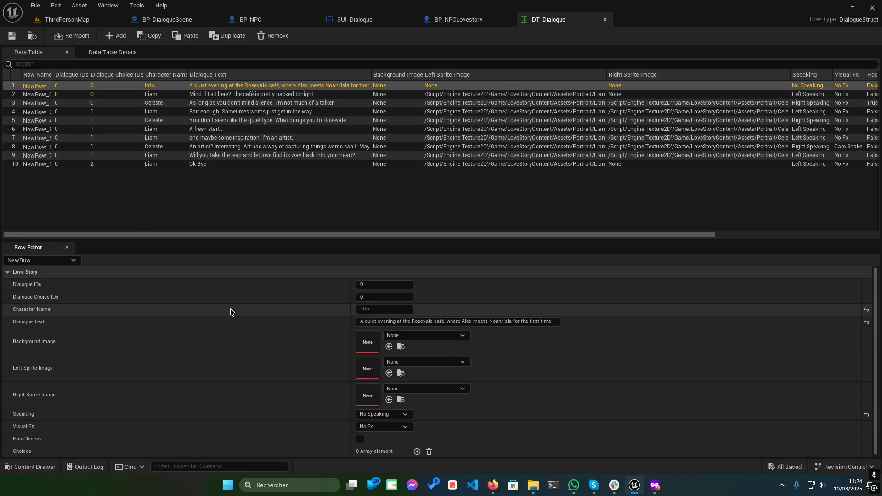
mouse_move(171, 303)
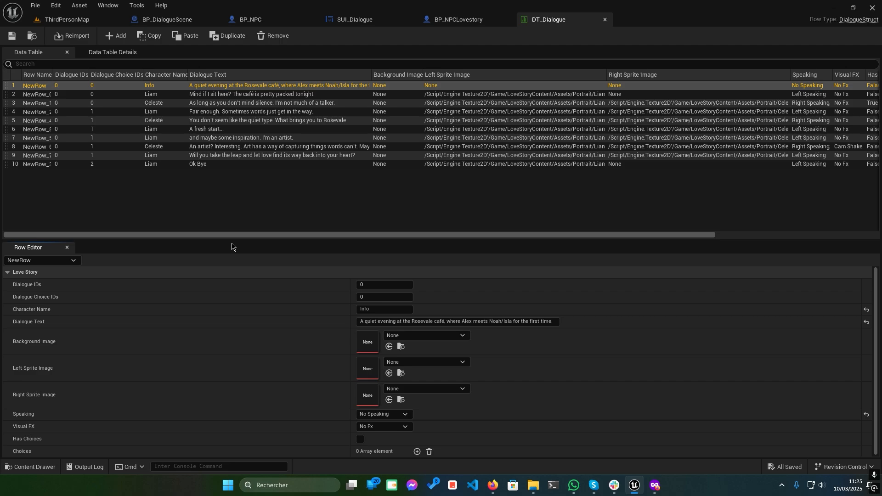
click(384, 296)
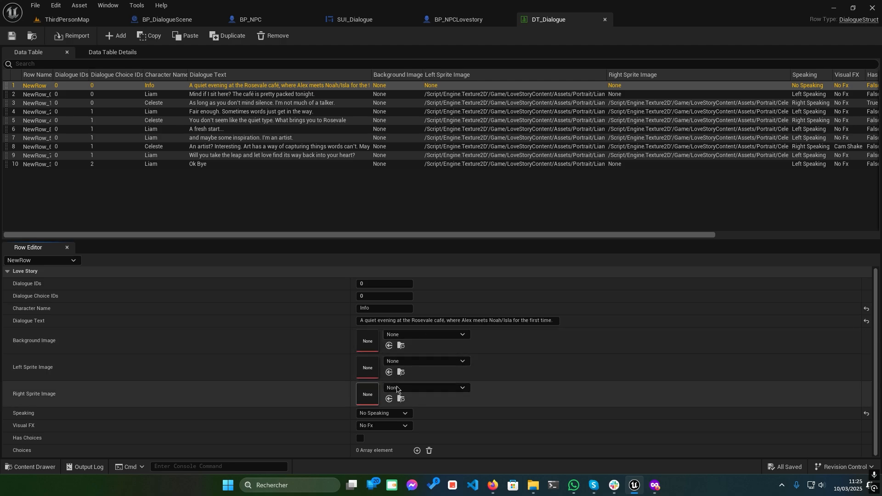
mouse_move(314, 380)
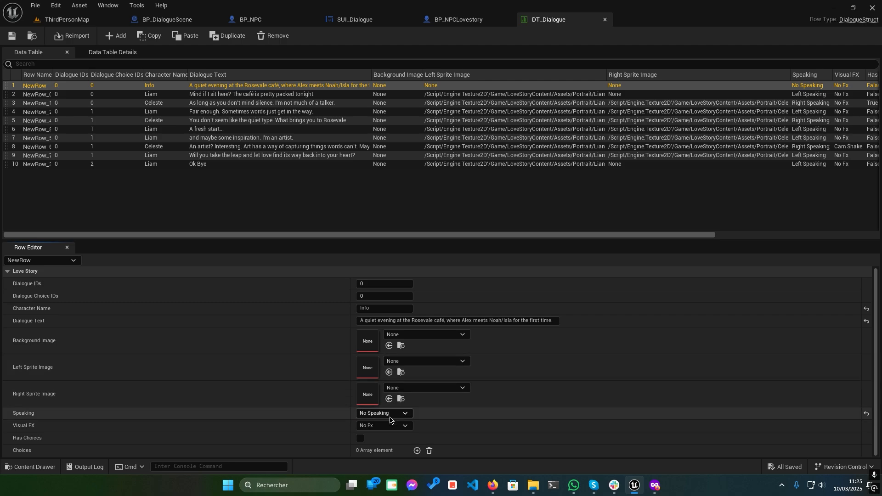
mouse_move(318, 417)
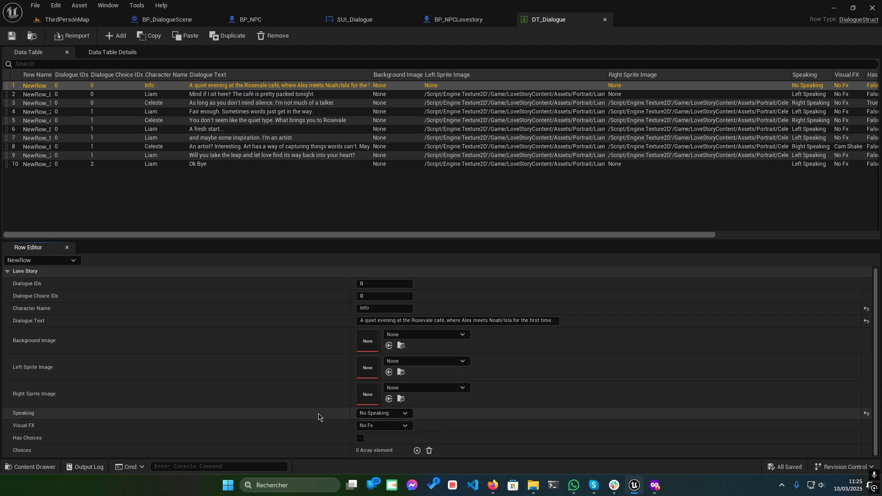
click(383, 425)
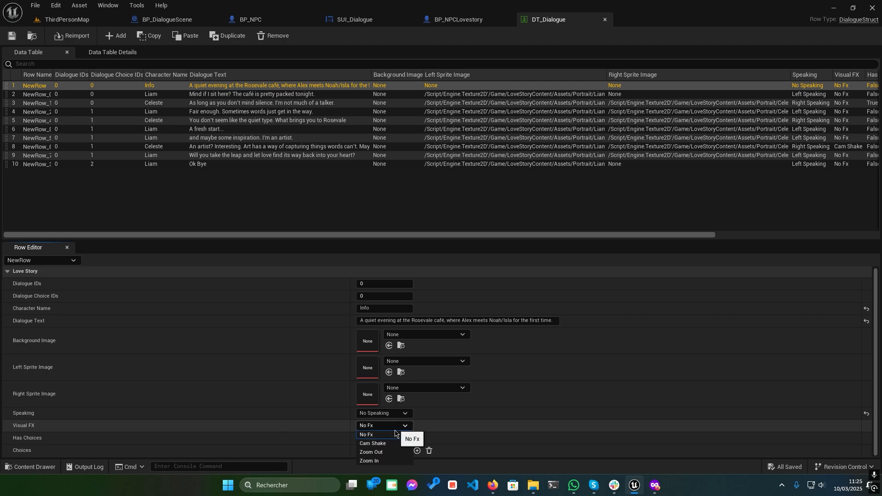
mouse_move(372, 444)
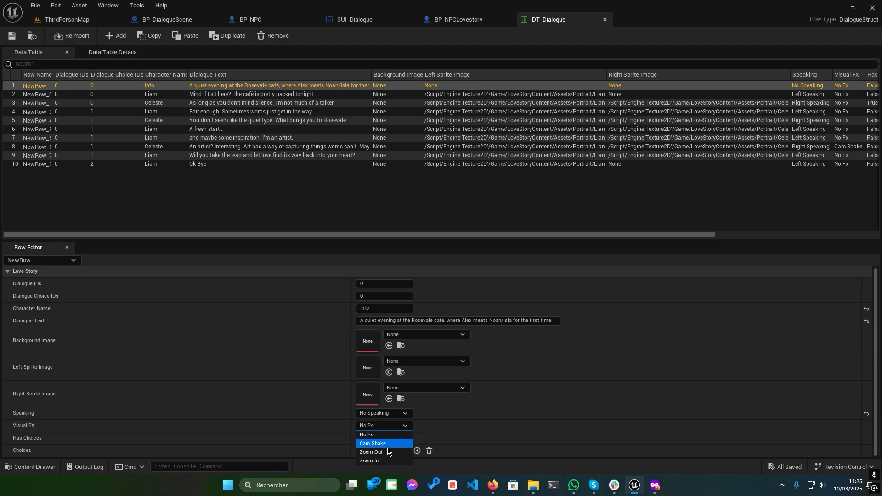
click(365, 434)
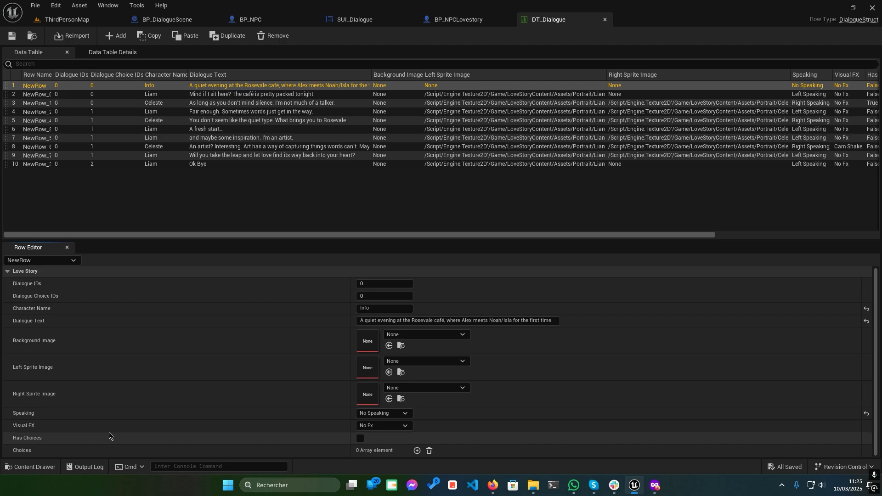
mouse_move(349, 444)
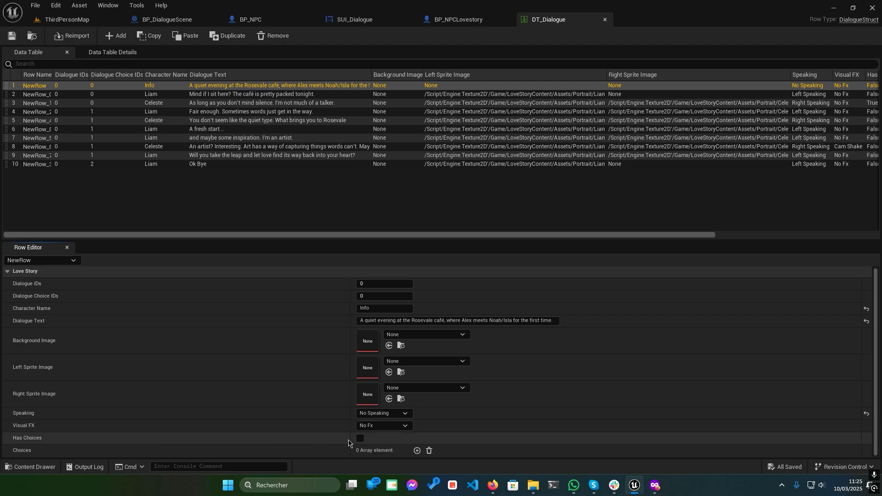
mouse_move(261, 111)
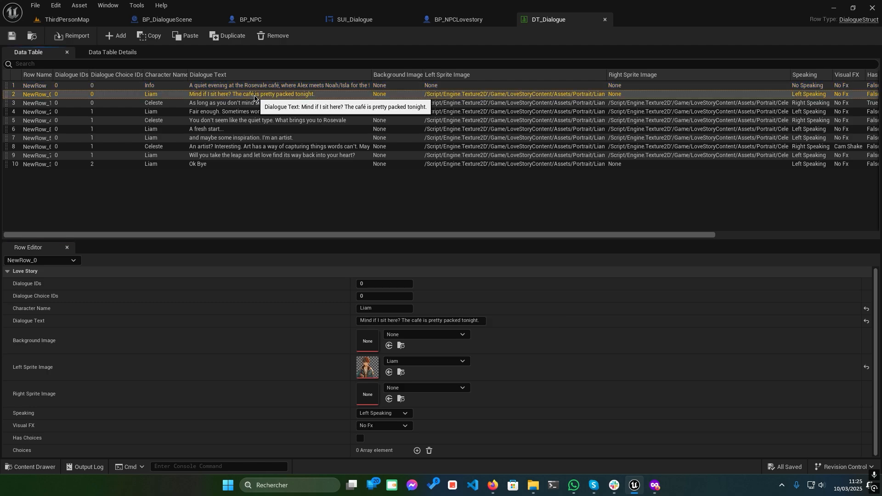
mouse_move(315, 396)
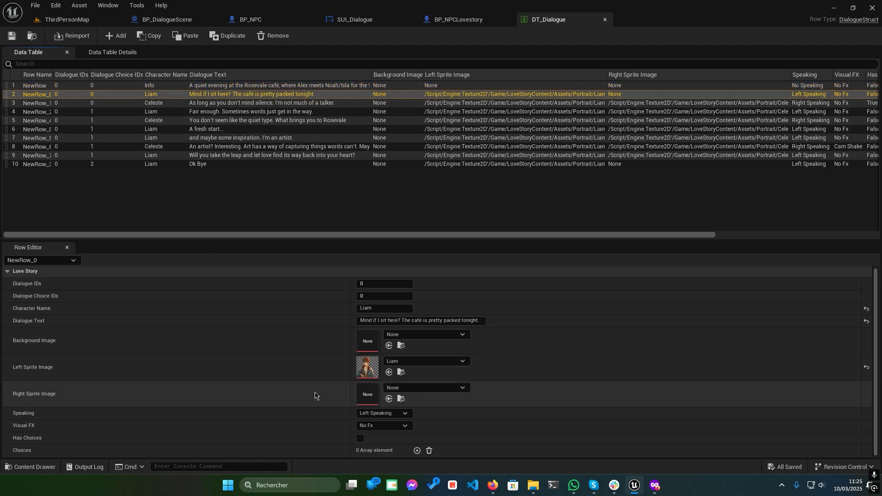
mouse_move(290, 106)
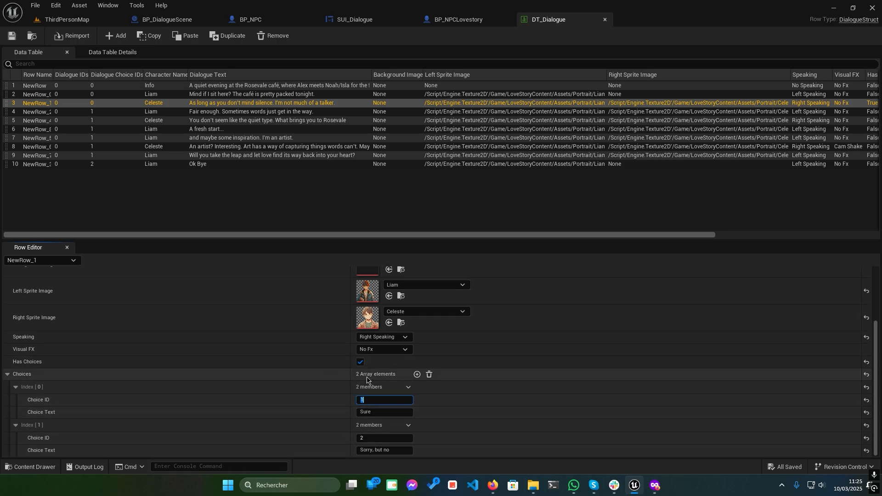
mouse_move(107, 118)
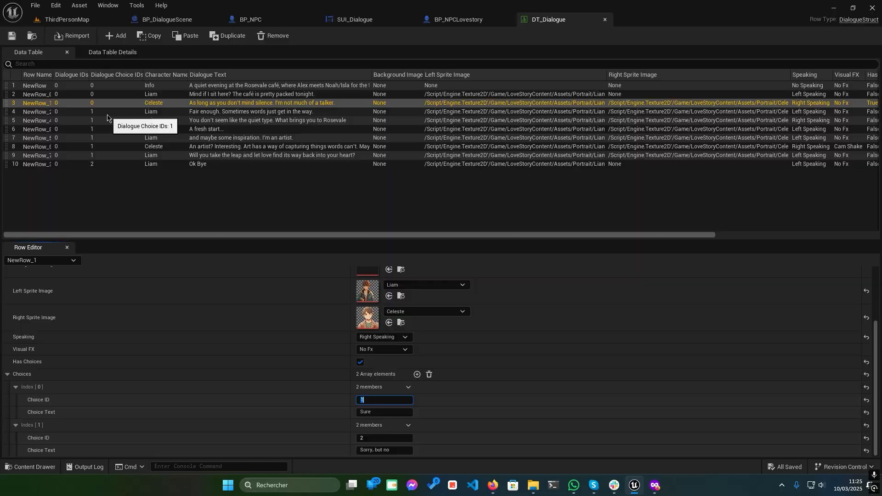
- Switch back to the ThirdPersonMap level after reviewing Celeste's choice row
click(66, 19)
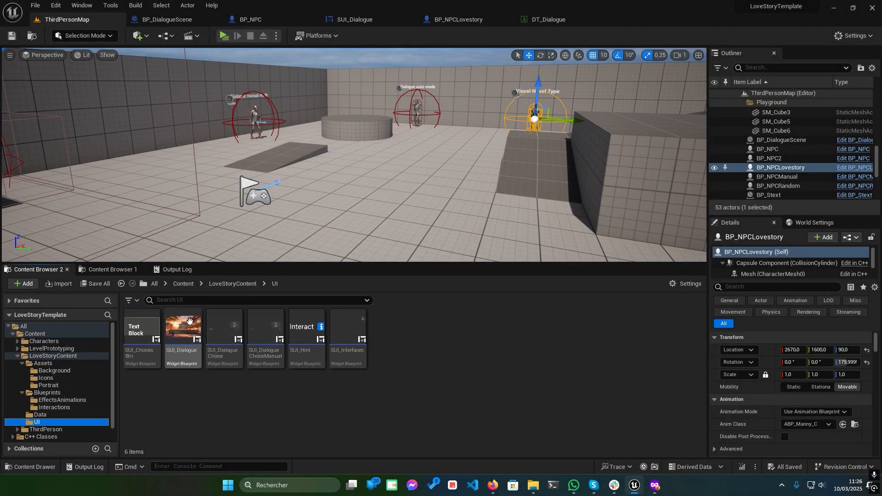
mouse_move(181, 338)
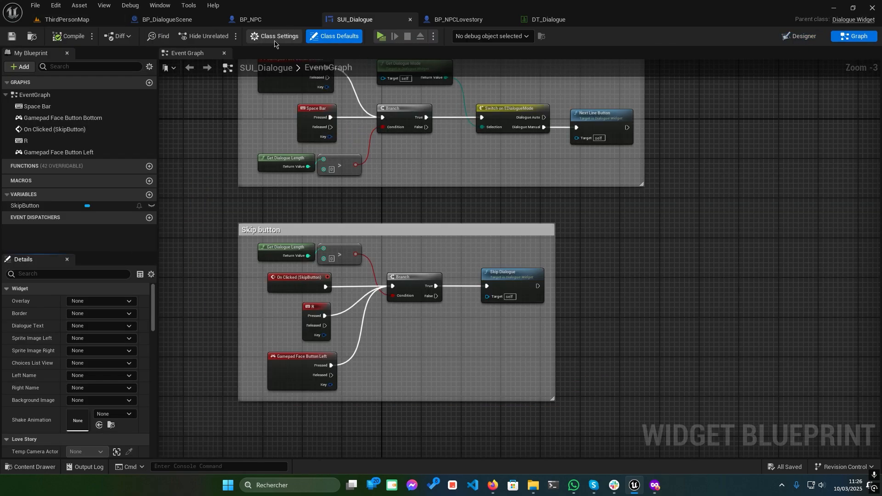
- Show SUI_Dialogue's Class Settings and scroll through the Parent Class options
click(273, 36)
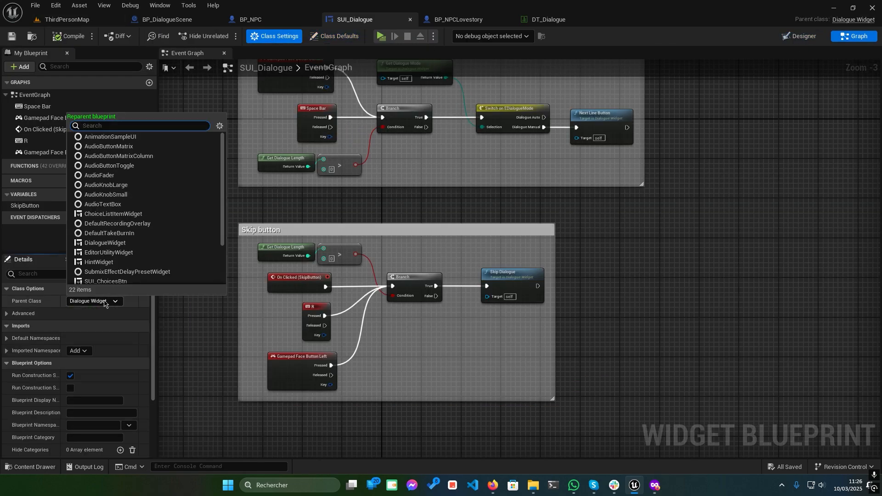
mouse_move(103, 243)
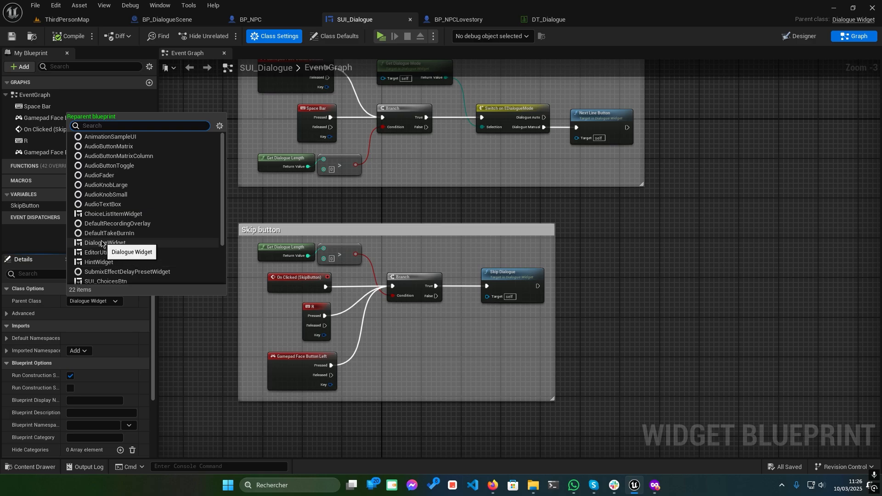
scroll(down, 3)
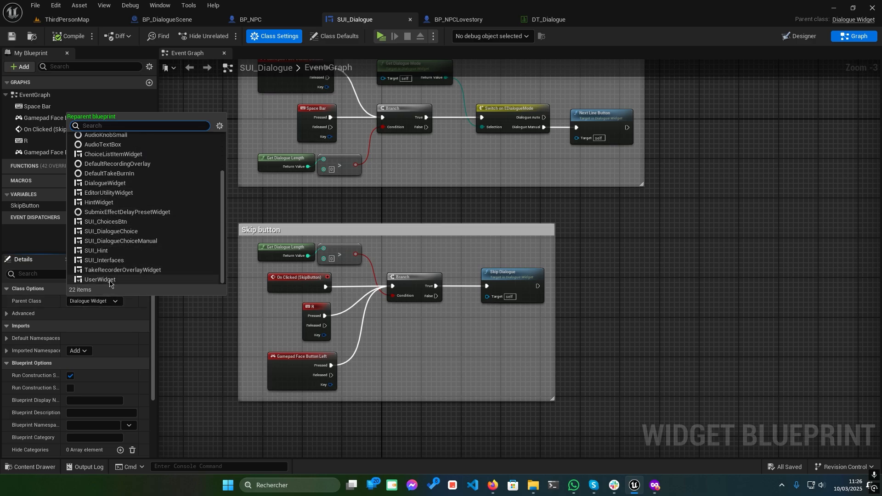
scroll(up, 3)
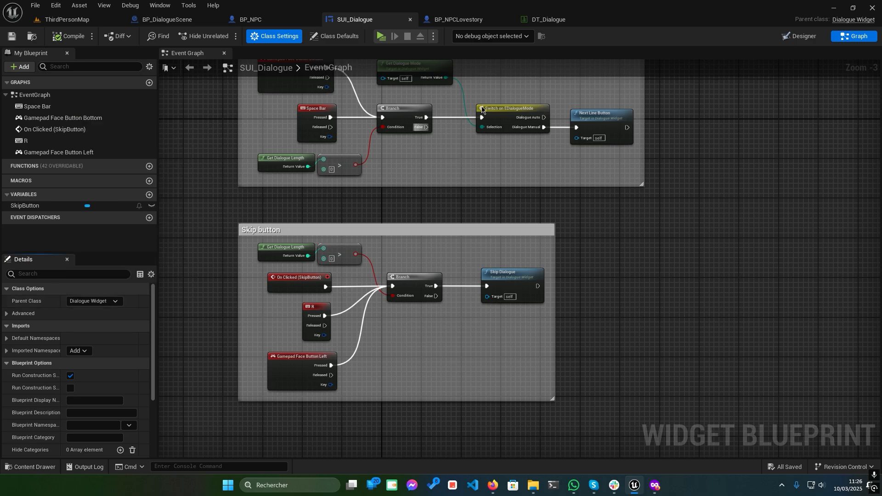
- In the Designer, select BackgroundImage and ChoicesListView and scroll their details
click(802, 36)
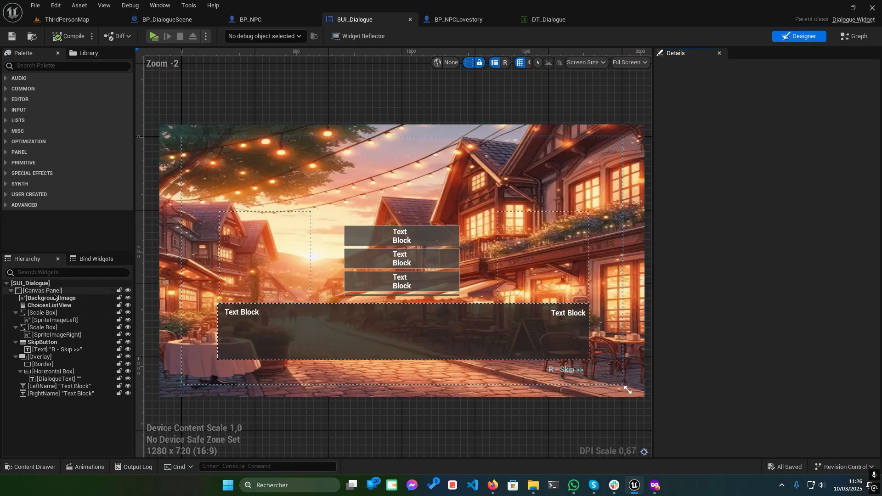
click(53, 297)
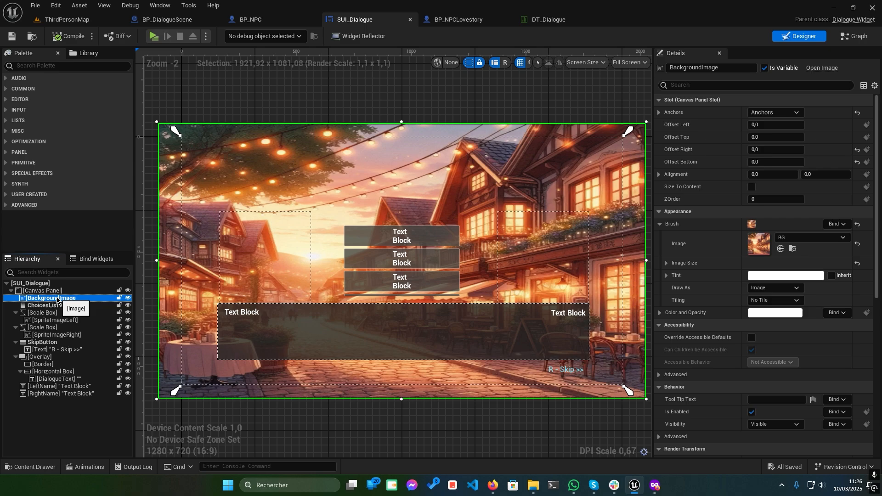
click(50, 306)
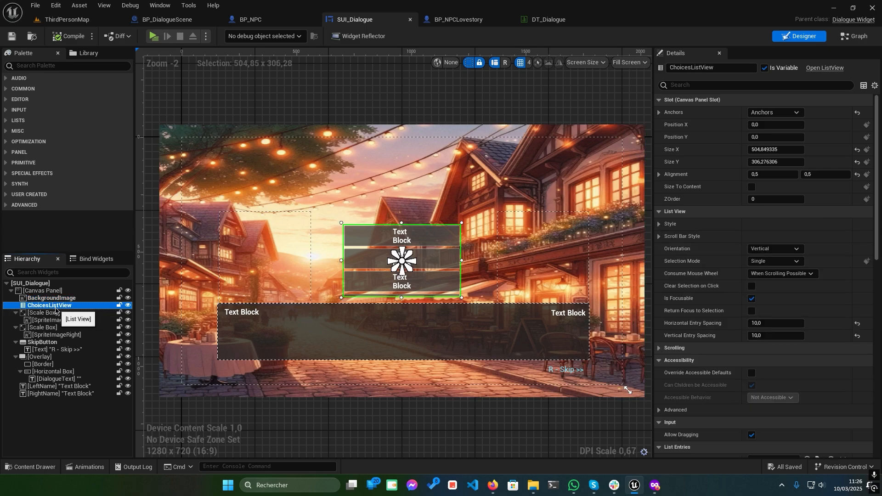
scroll(down, 3)
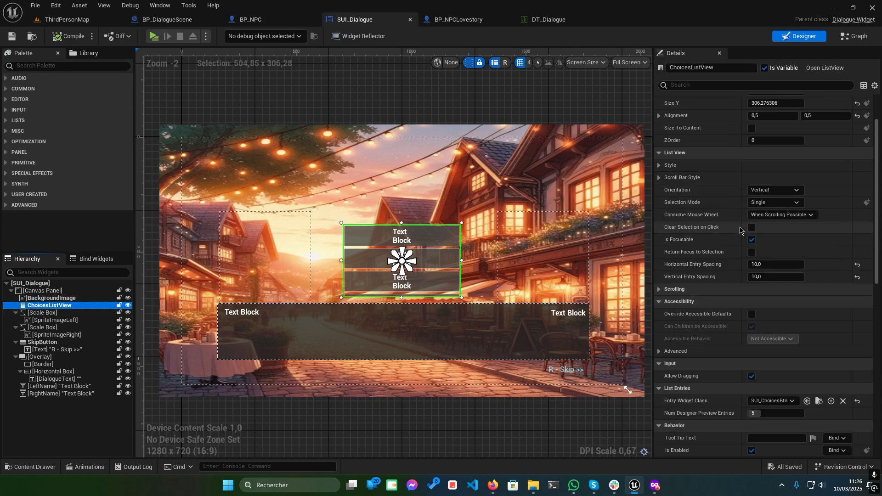
scroll(down, 3)
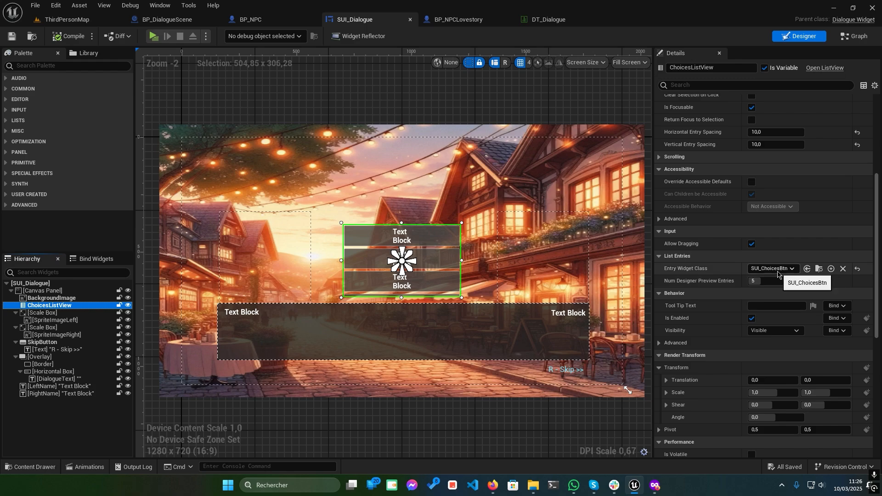
- Open the SUI_ChoicesBtn entry widget, then select the left character sprite image
click(772, 269)
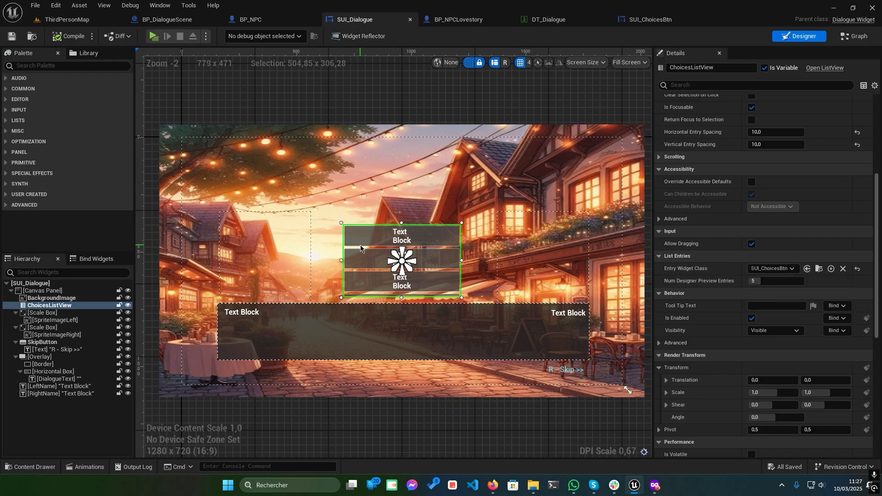
click(792, 268)
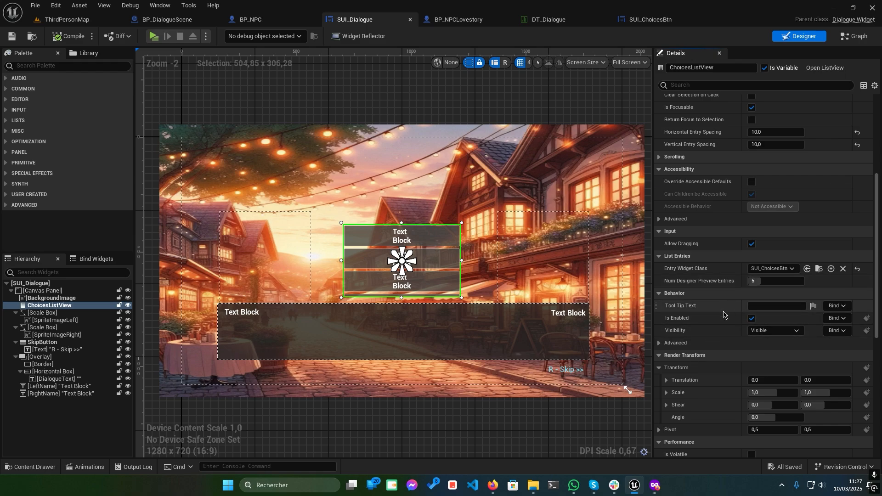
click(55, 320)
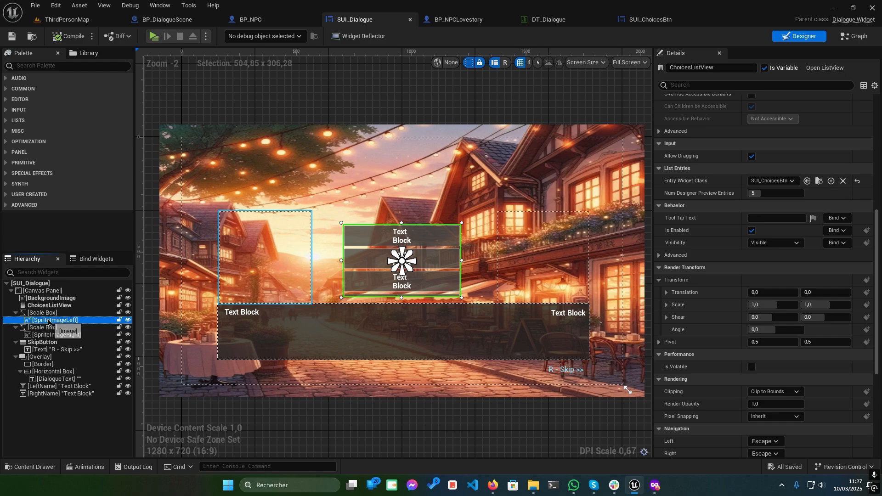
- Select RightName, then the root SUI_Dialogue widget to view its settings
click(59, 393)
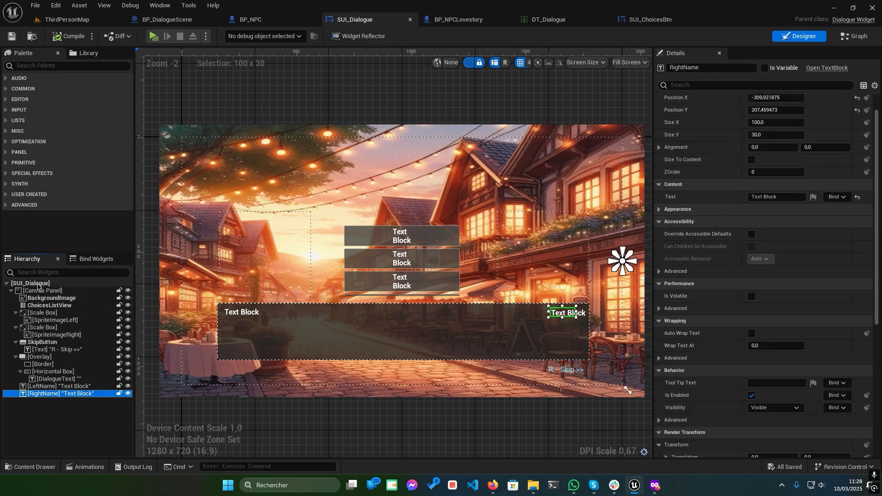
click(31, 283)
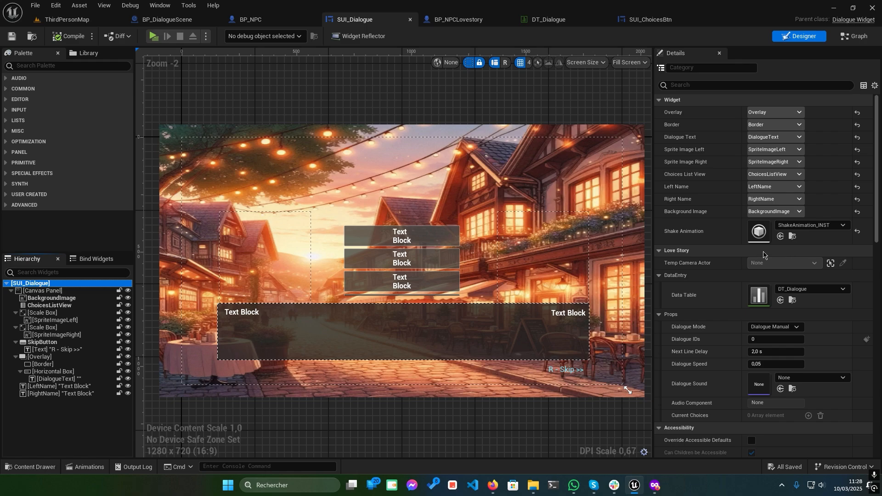
mouse_move(710, 232)
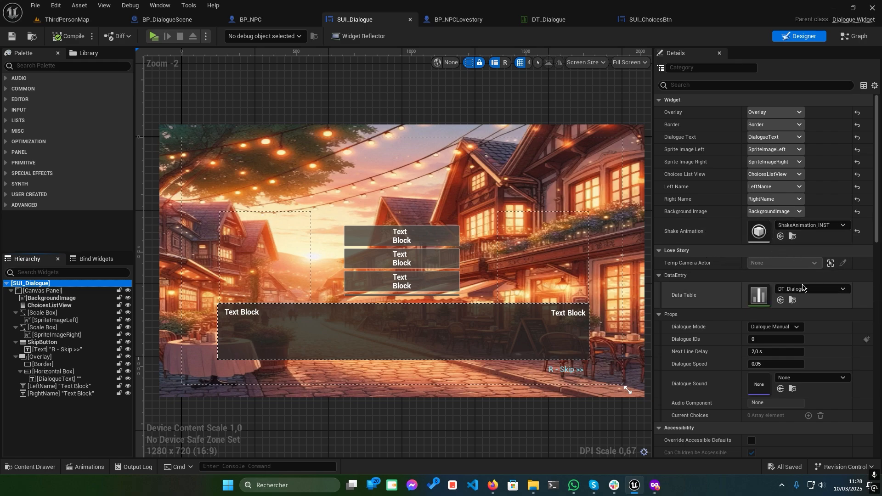
click(842, 288)
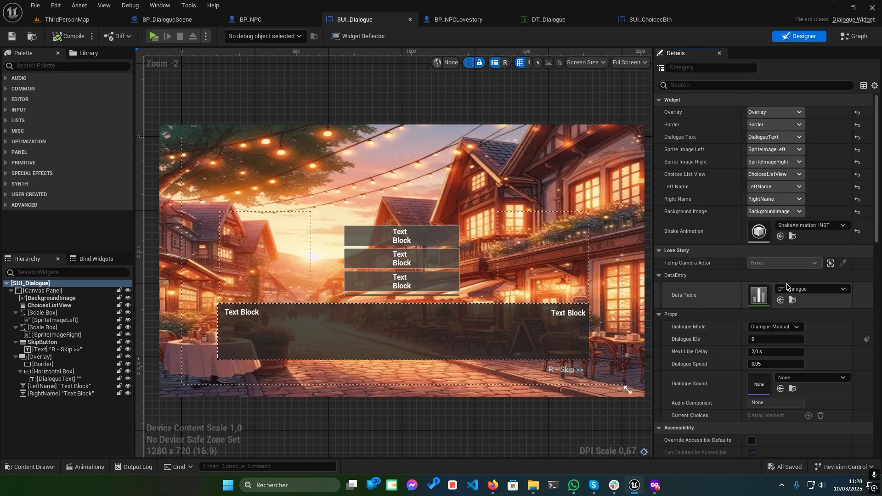
click(842, 289)
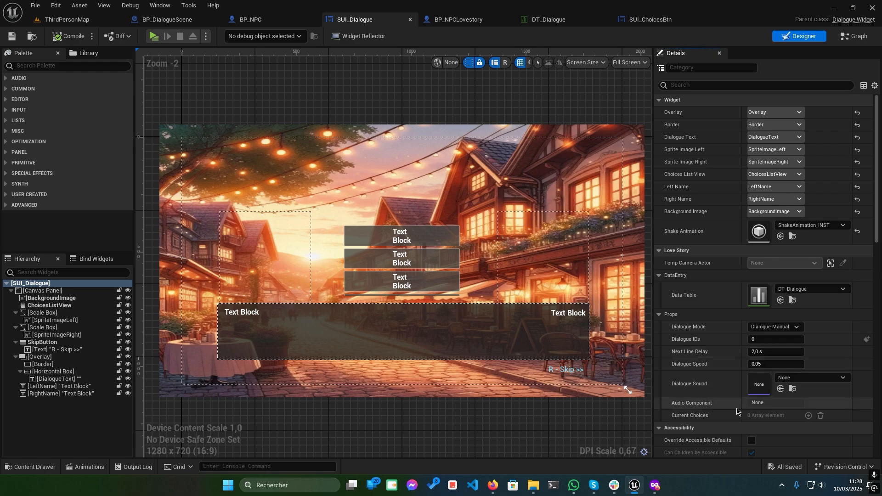
- Review the DT_Dialogue table and Dialogue Manual props, then return to ThirdPersonMap
scroll(down, 3)
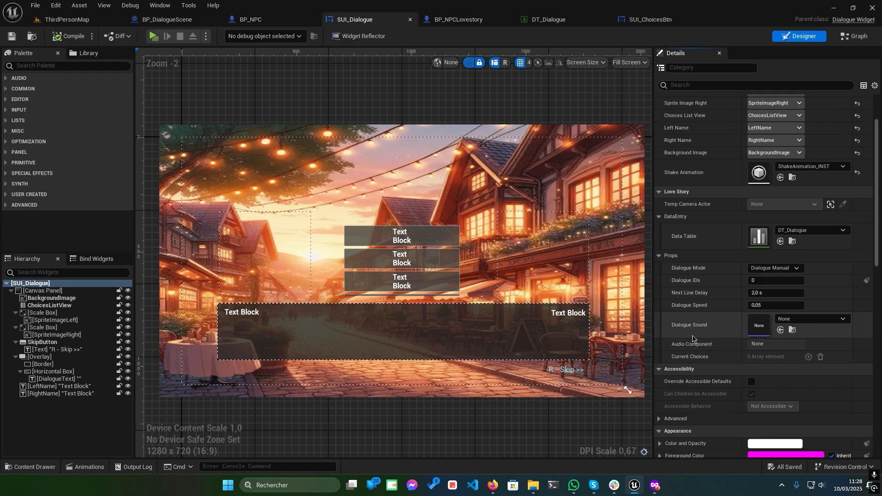
scroll(down, 3)
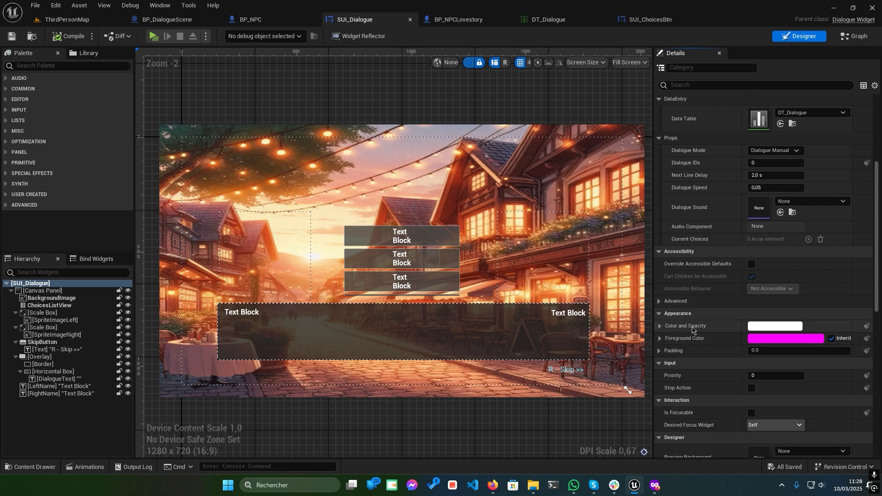
scroll(up, 3)
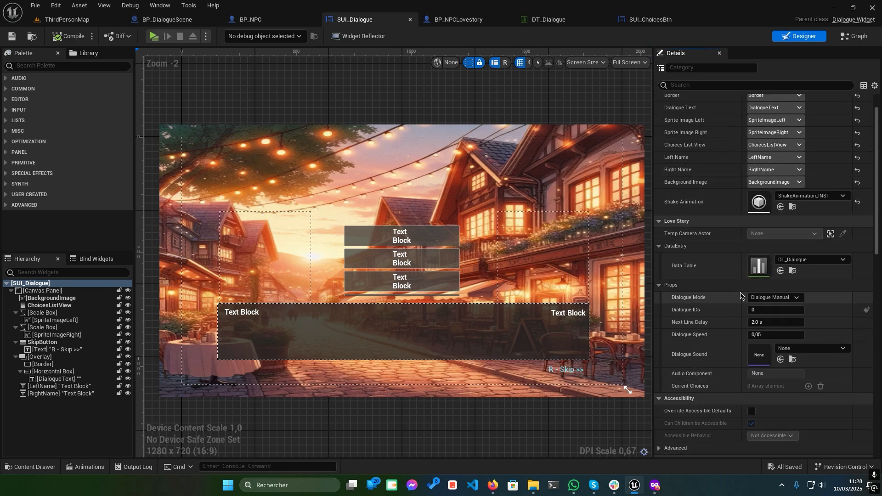
click(67, 20)
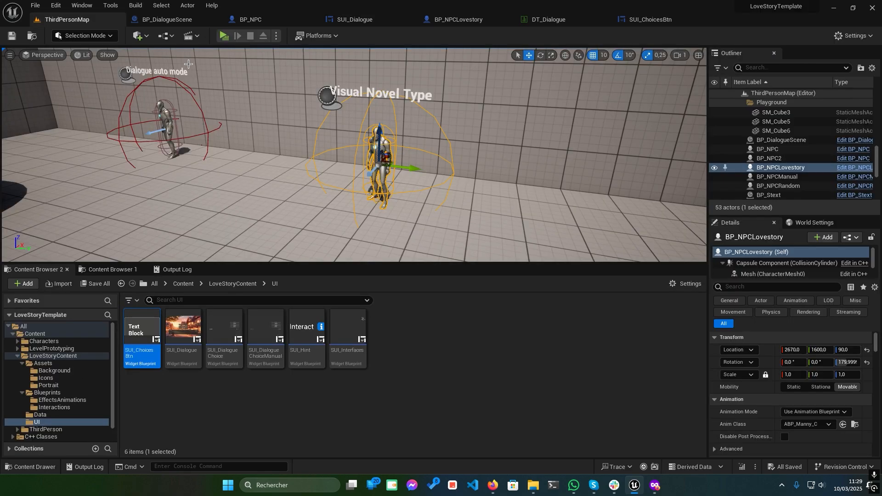
- Make the Level Blueprint create SUI_Dialogue and call Start Dialogue in manual mode
click(191, 35)
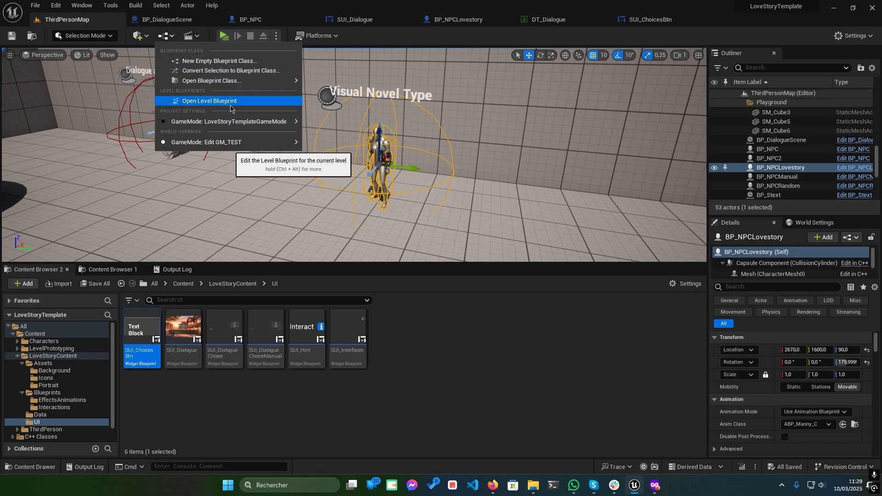
mouse_move(215, 142)
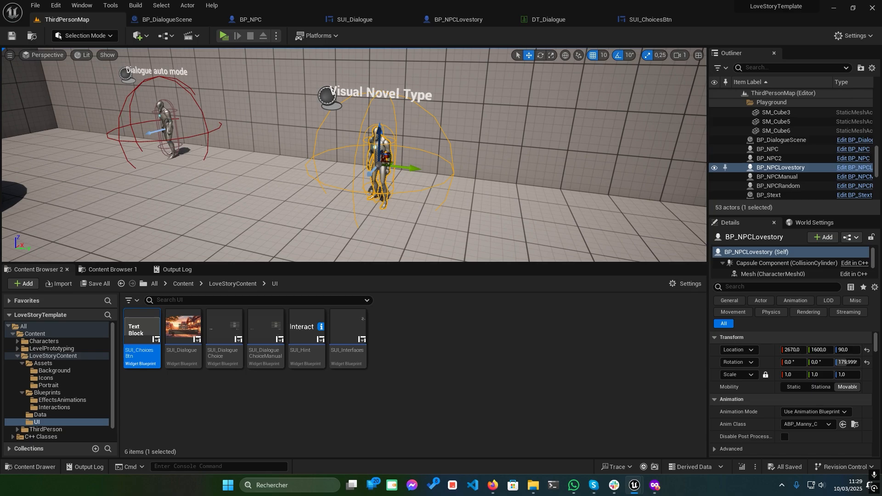
click(163, 19)
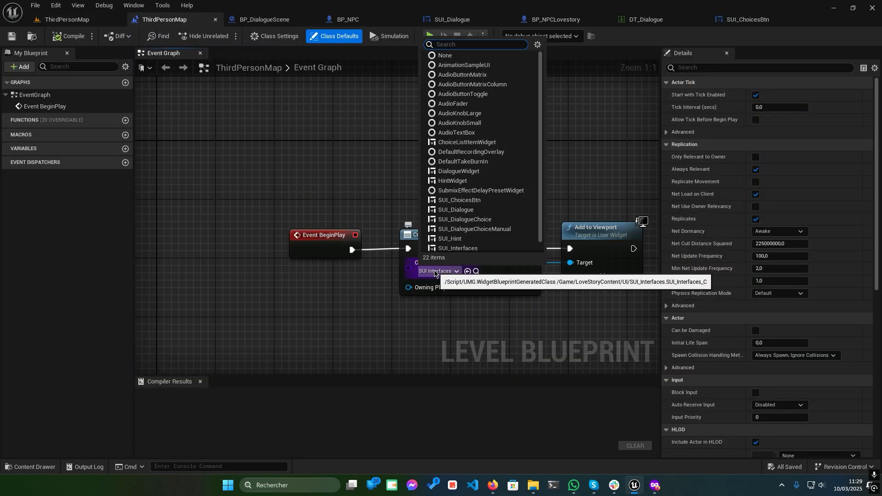
click(455, 210)
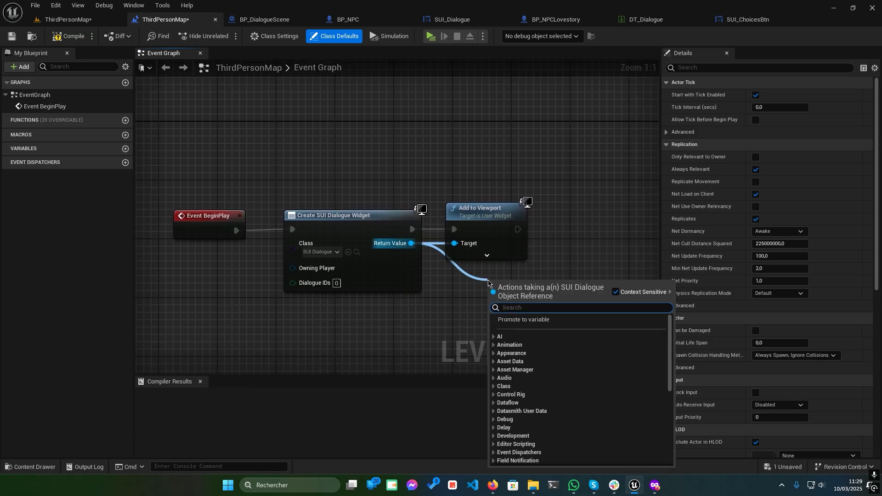
text(start)
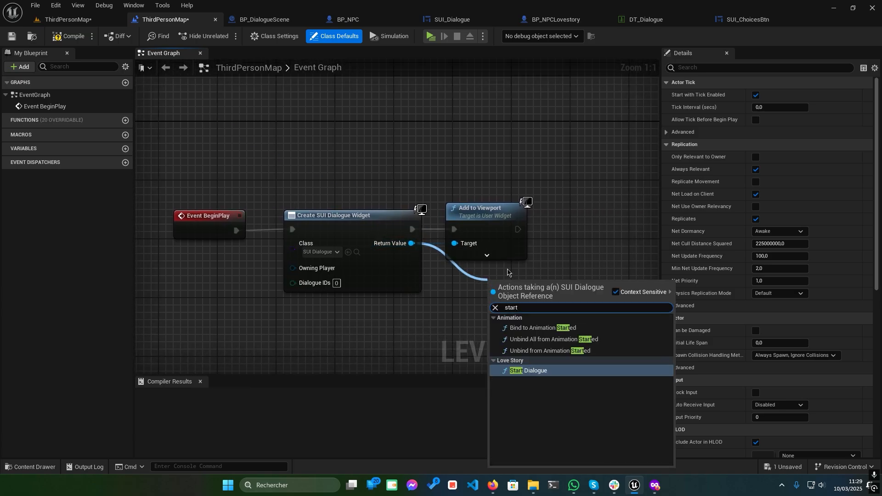
click(527, 370)
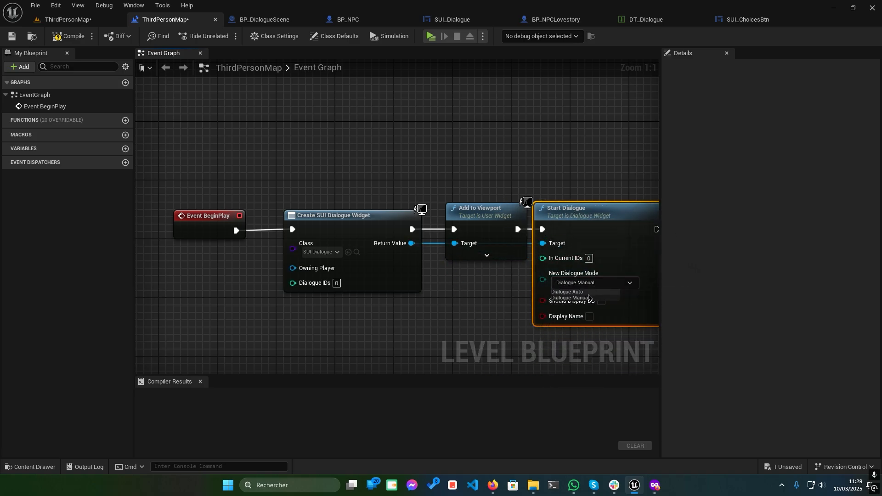
click(567, 292)
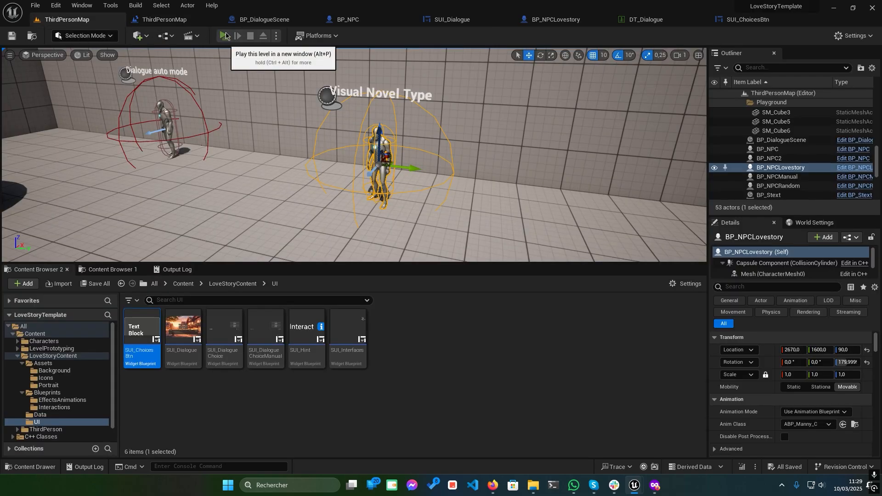
- Play-test the level and skip the opening café dialogue
click(224, 35)
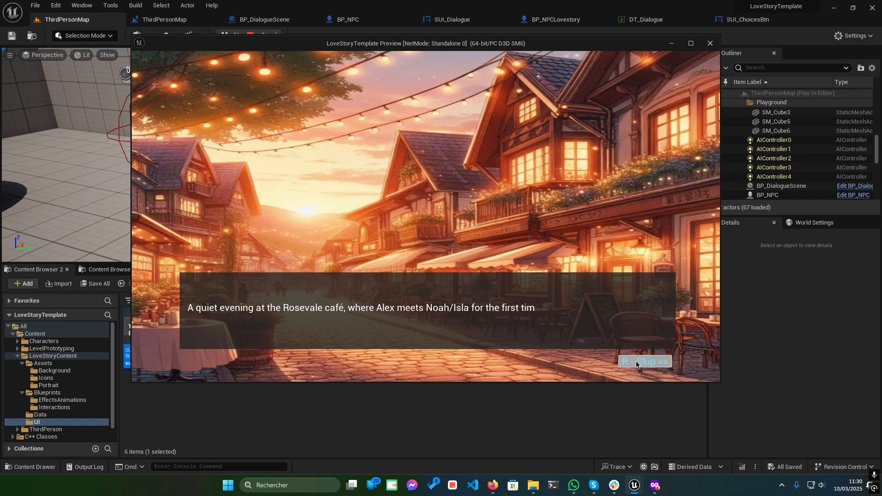
click(709, 44)
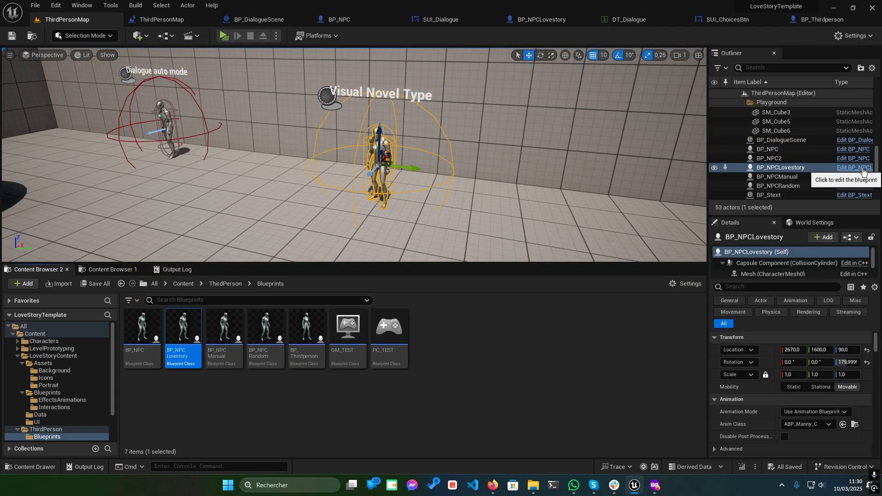
- Open BP_NPCLovestory, inspect the overlap SET Can Interact nodes, and view its component preview
click(854, 167)
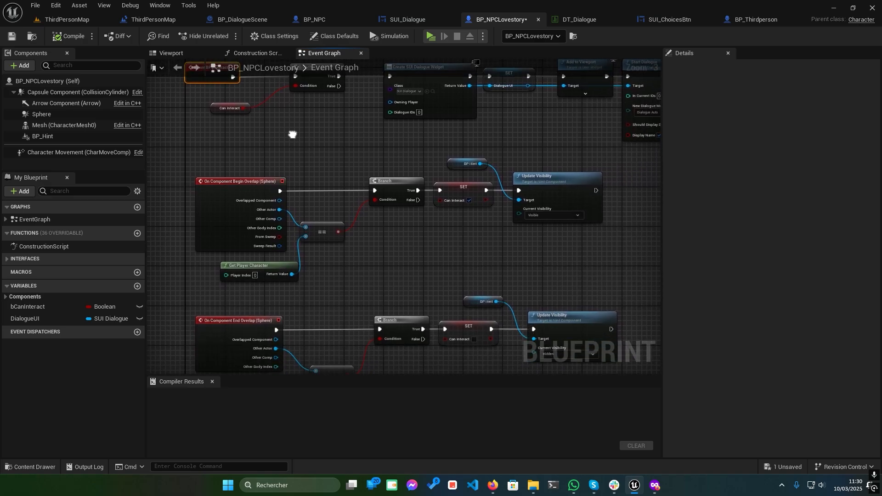
click(462, 186)
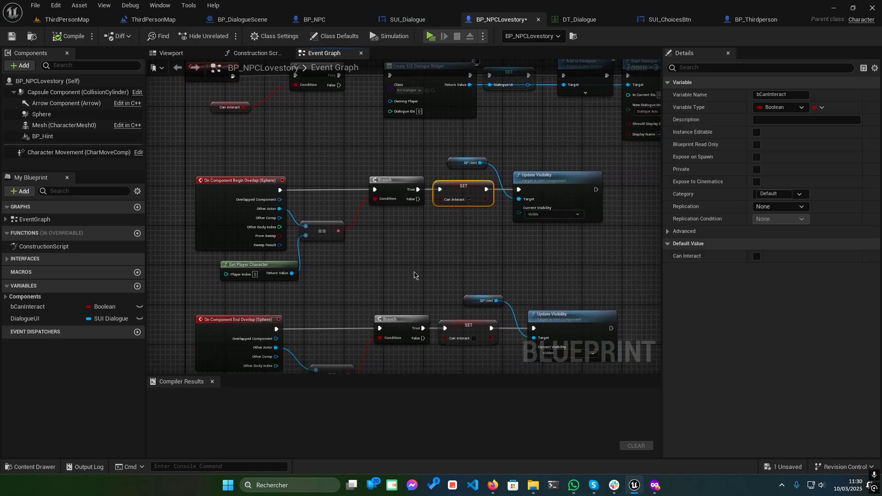
scroll(down, 3)
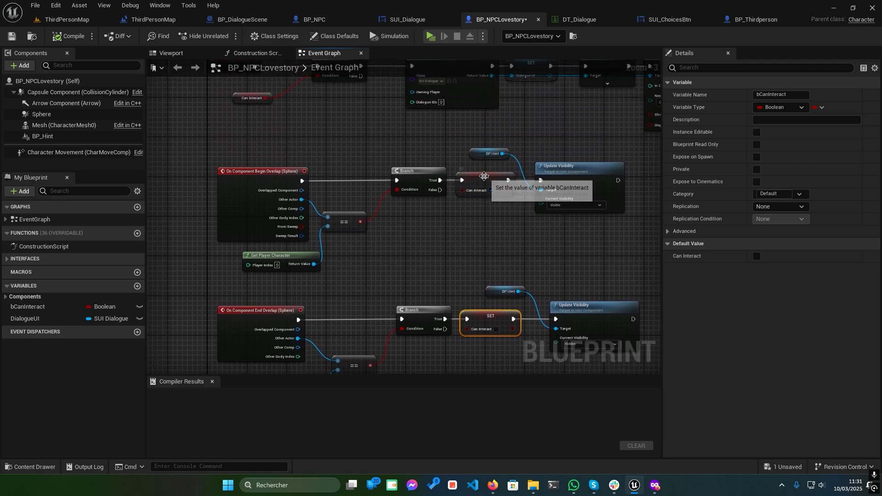
click(171, 52)
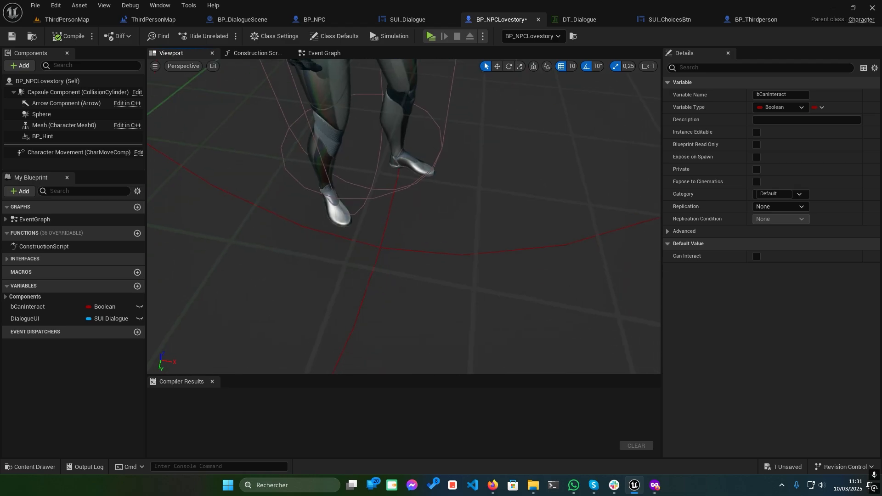
click(42, 136)
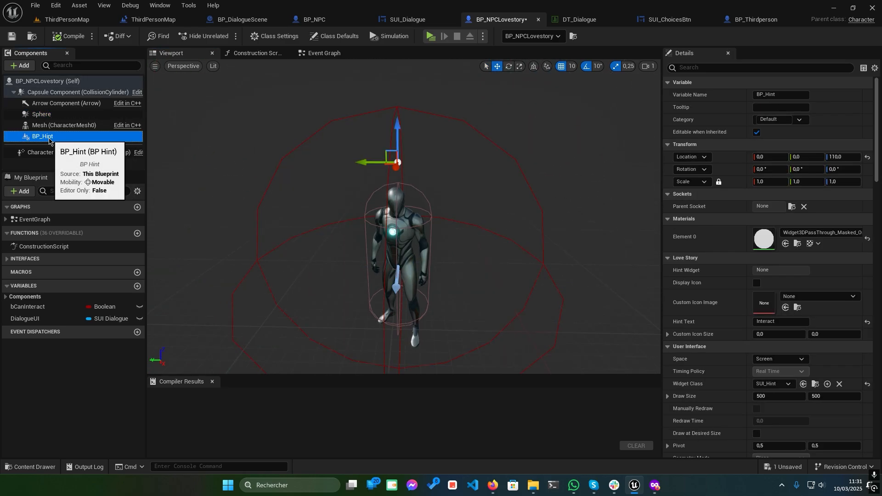
click(18, 66)
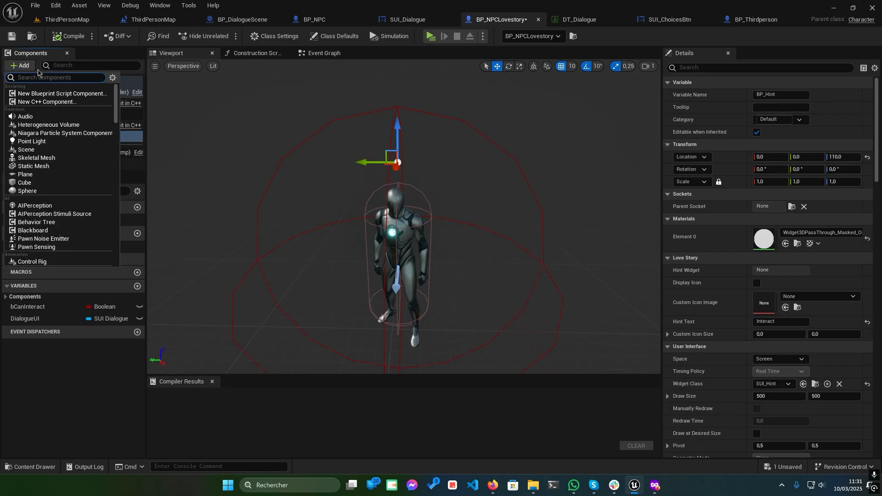
text(hinr)
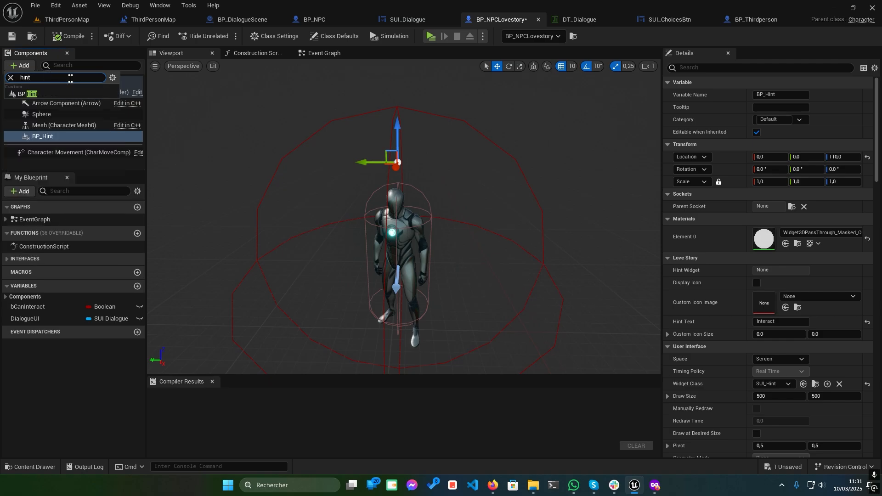
click(9, 77)
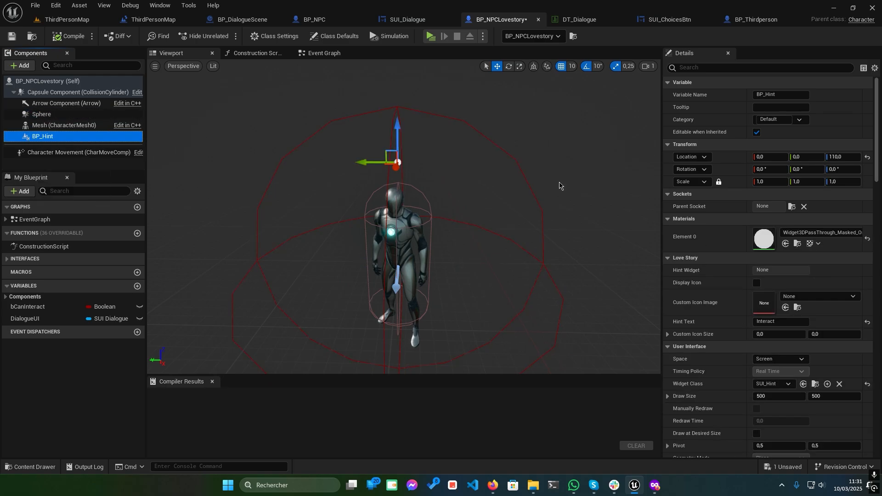
scroll(down, 3)
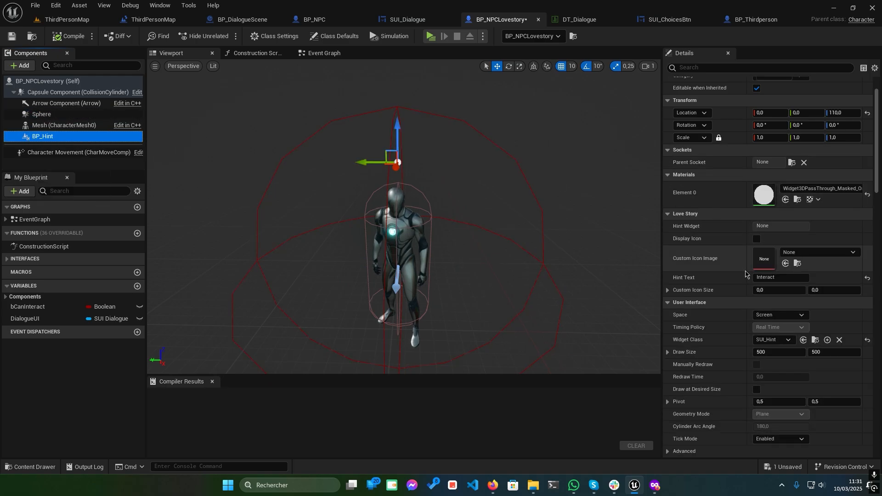
click(780, 277)
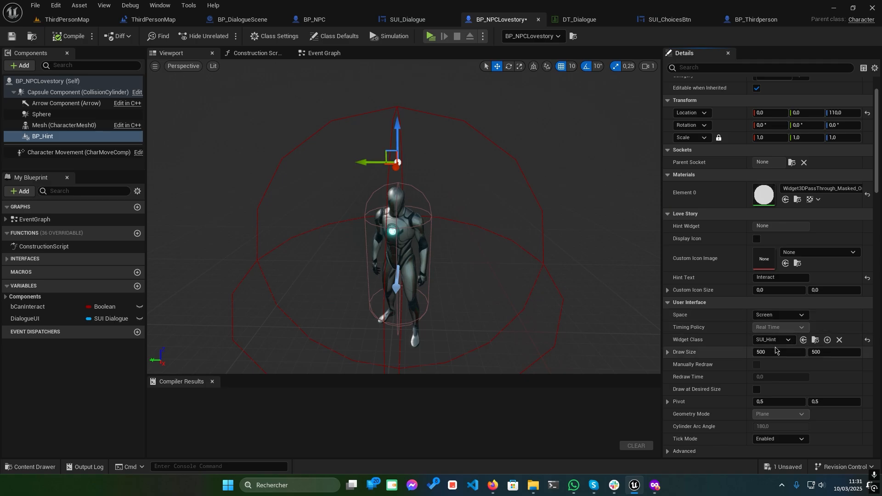
click(787, 339)
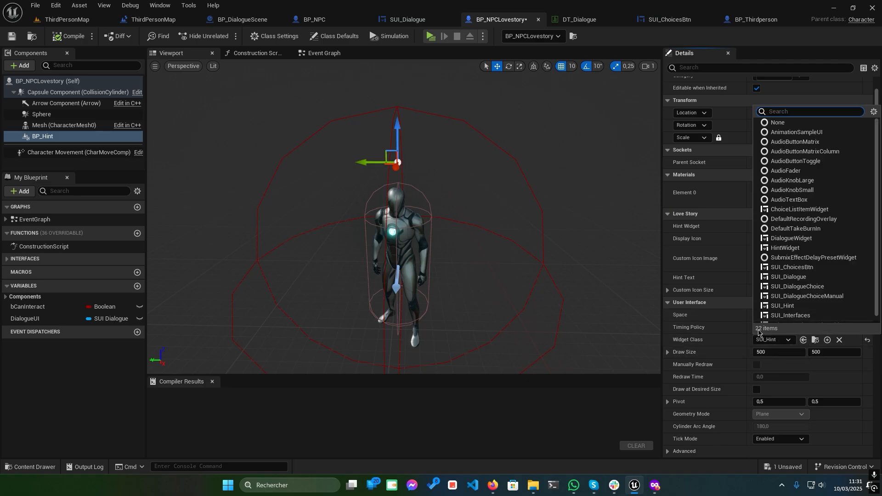
click(783, 306)
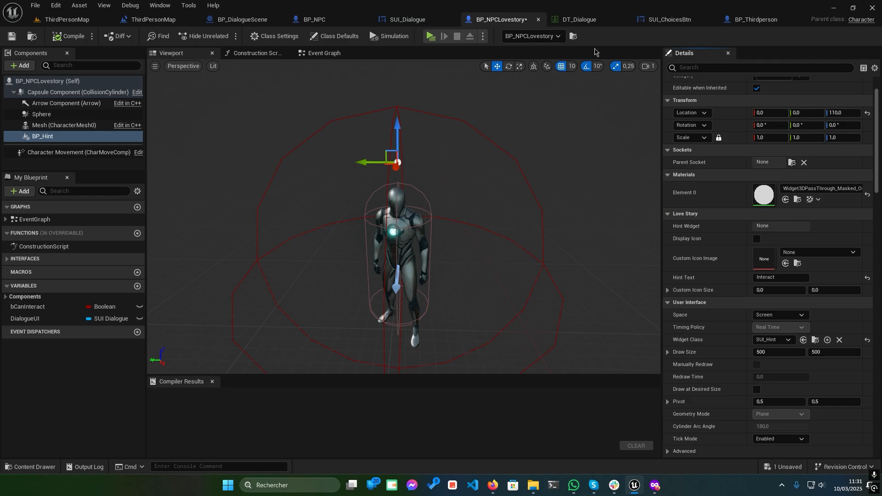
- Review the Event BPI Interact chain with Create SUI Dialogue Widget and Start Dialogue, then play
click(323, 53)
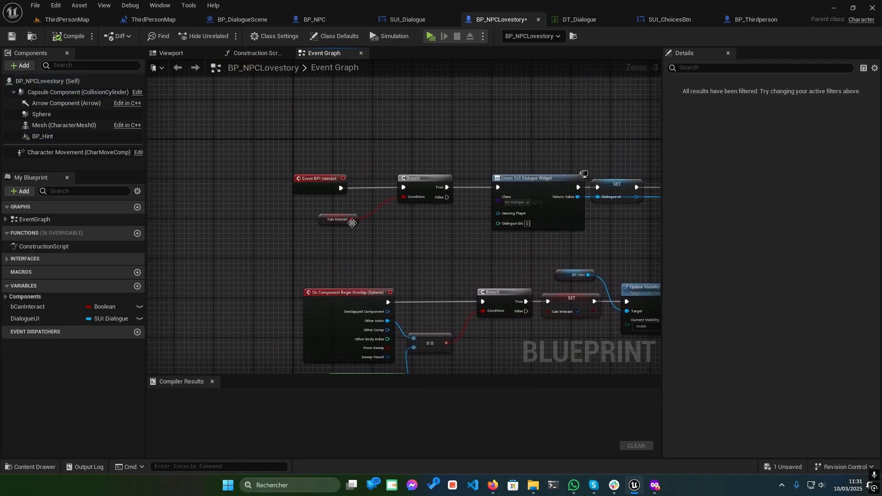
click(336, 219)
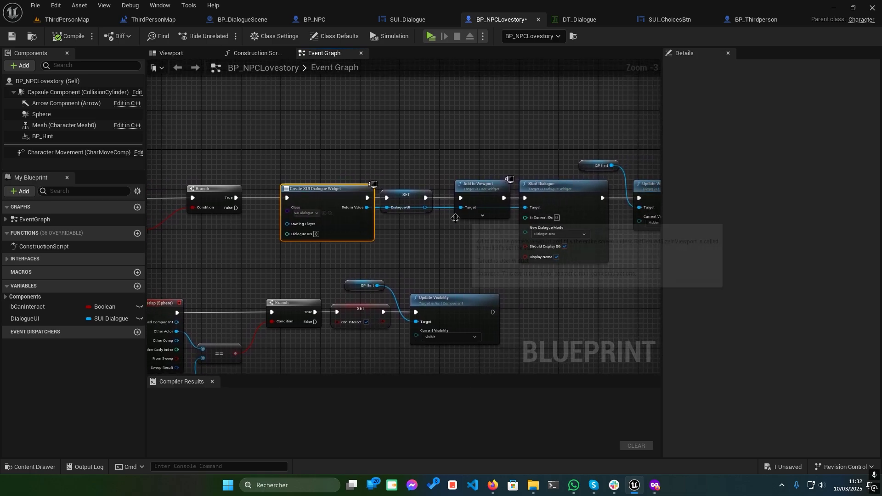
click(431, 36)
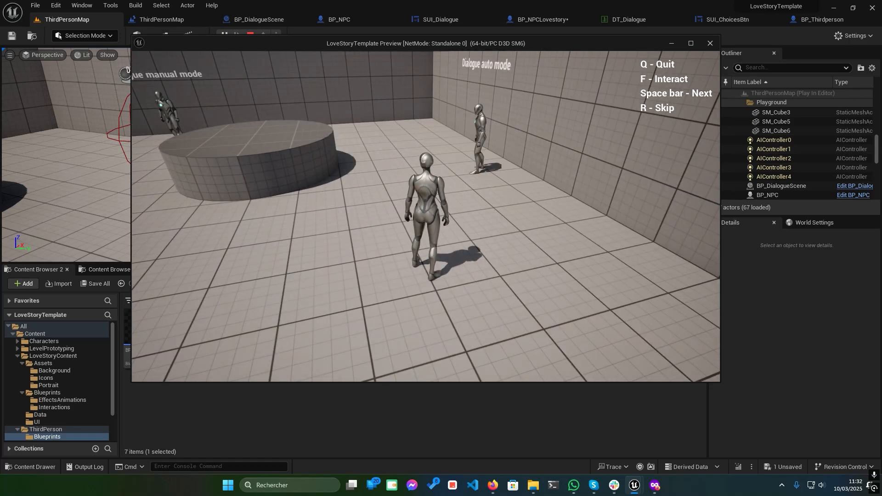
- End the play test and show the three dialogue data tables in LoveStoryContent > Data
click(709, 43)
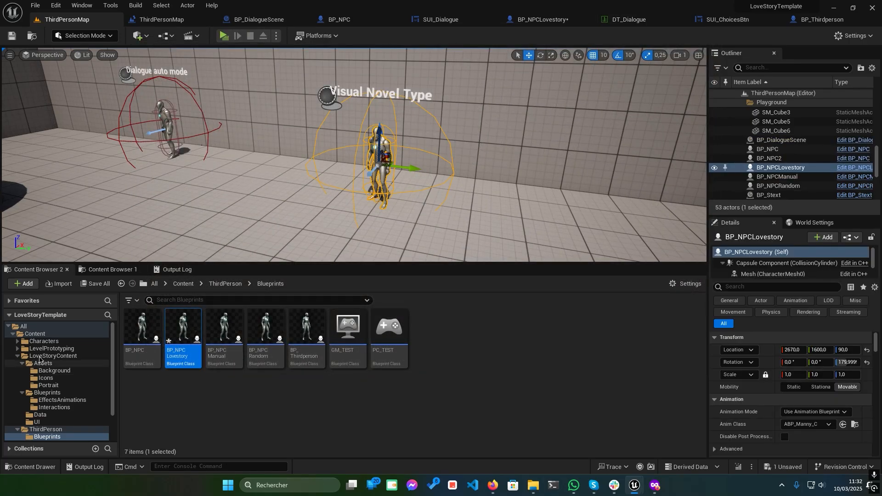
click(53, 356)
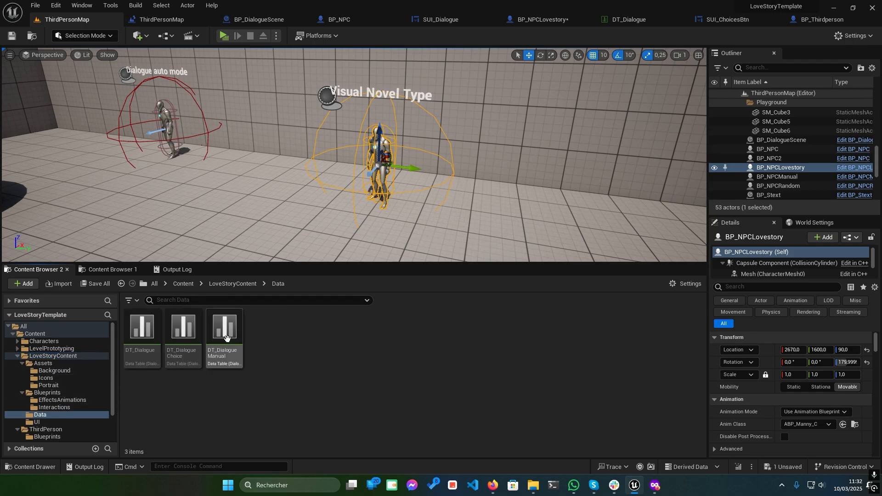
double_click(181, 326)
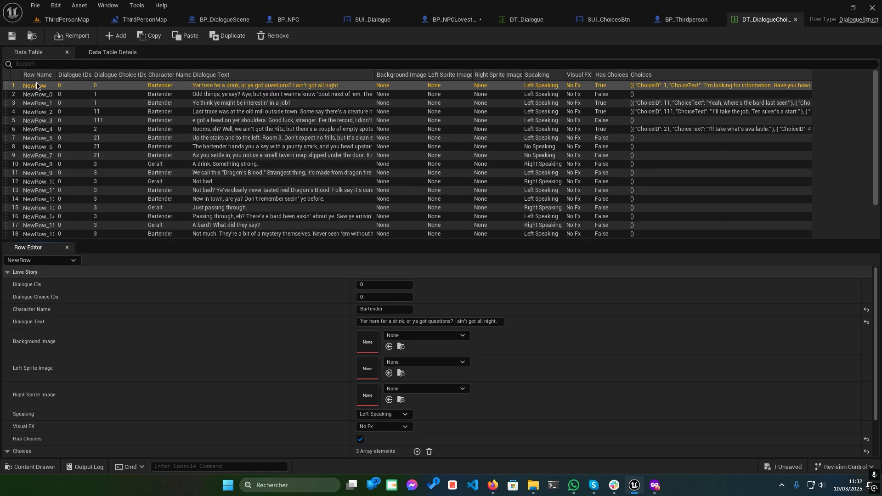
scroll(down, 3)
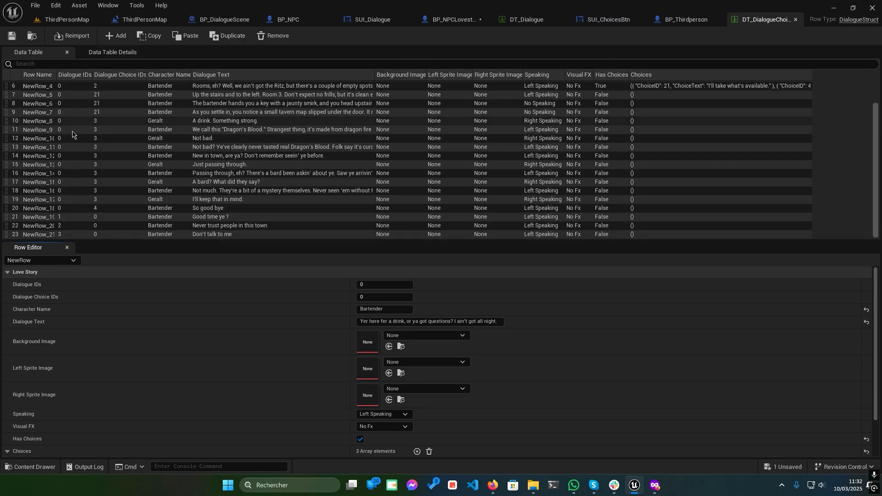
mouse_move(72, 216)
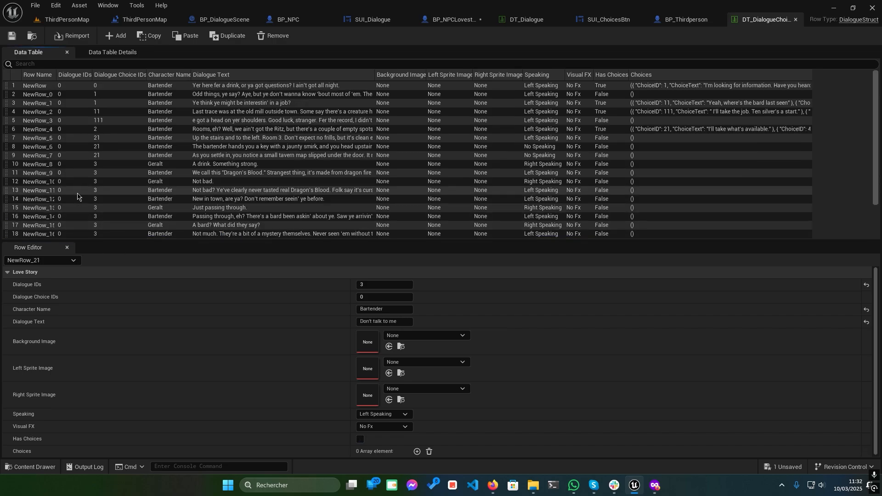
click(33, 85)
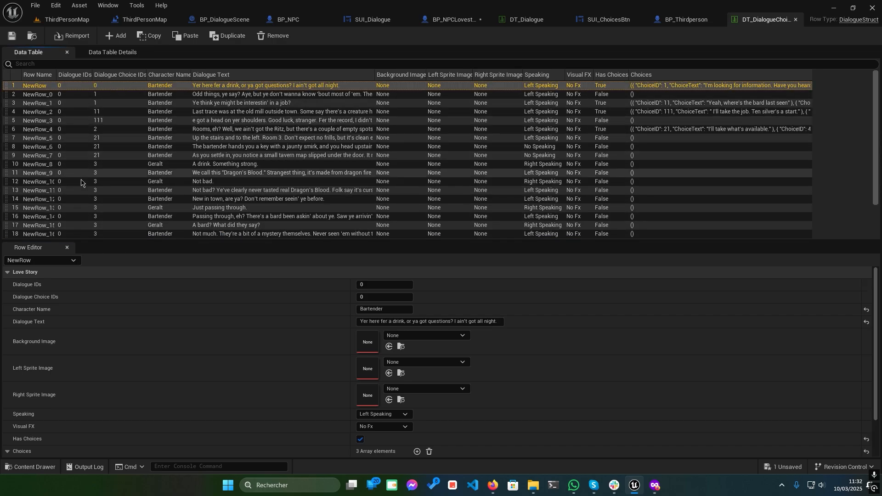
mouse_move(114, 83)
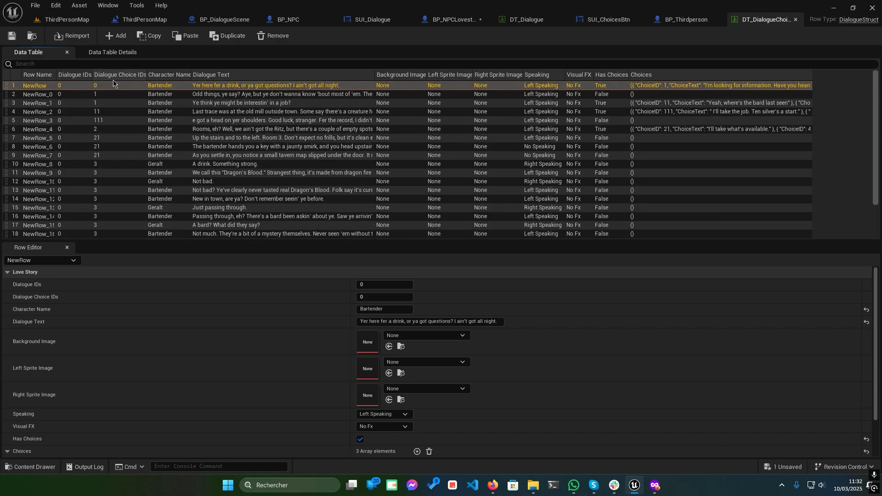
mouse_move(237, 89)
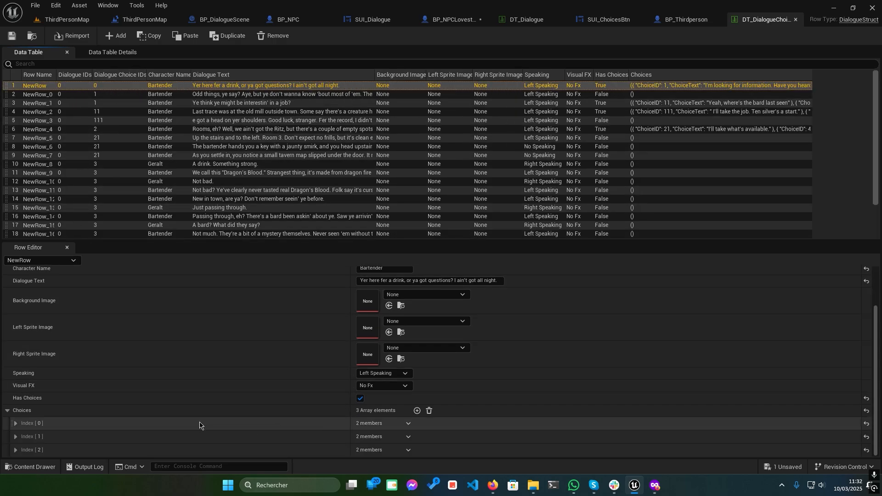
click(16, 423)
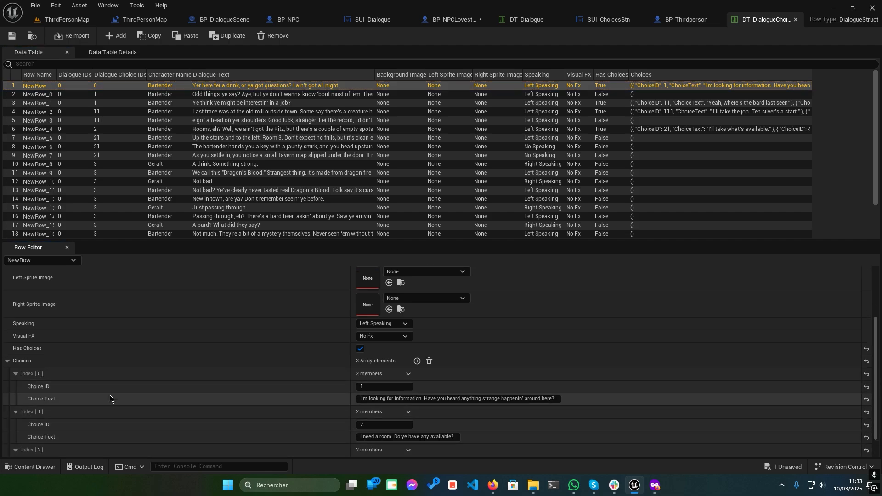
scroll(down, 3)
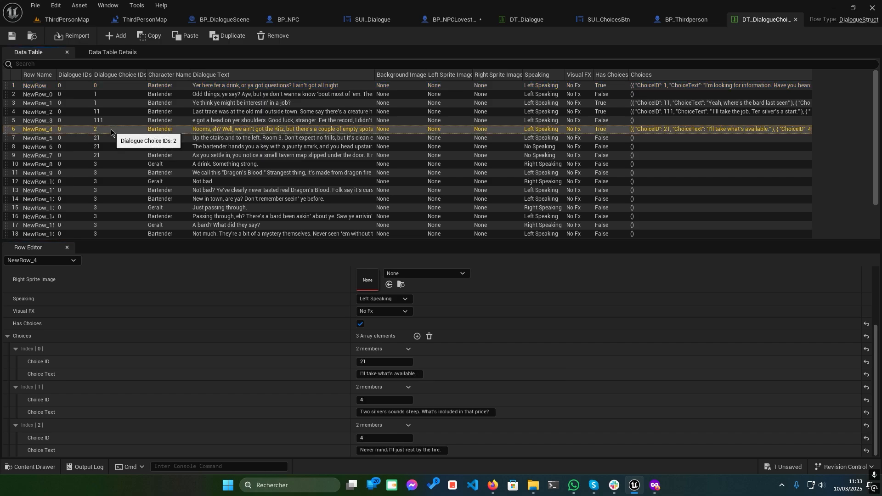
mouse_move(167, 172)
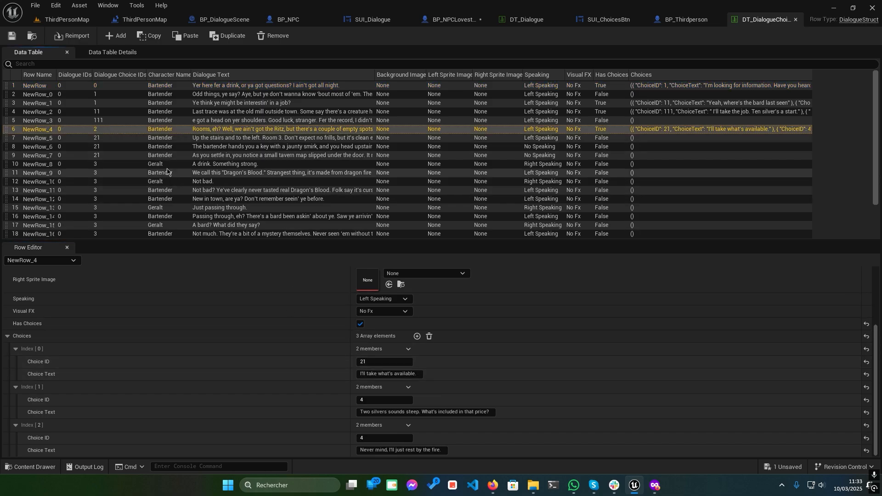
mouse_move(115, 146)
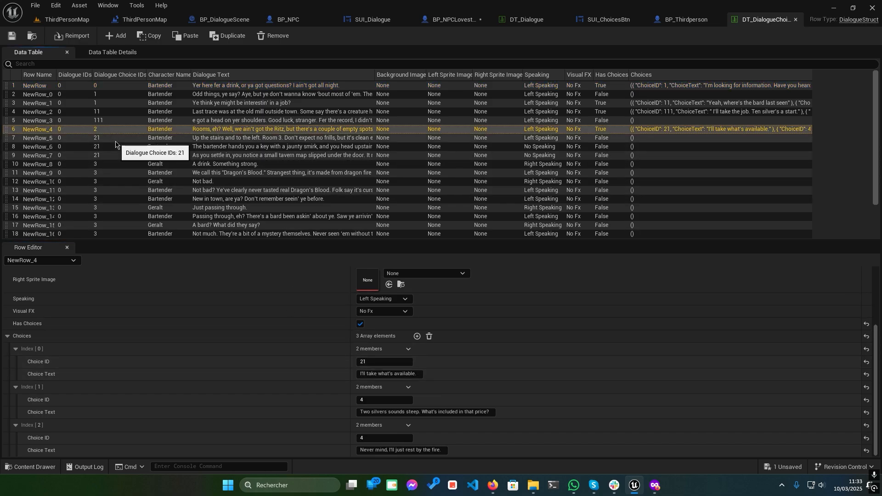
mouse_move(382, 411)
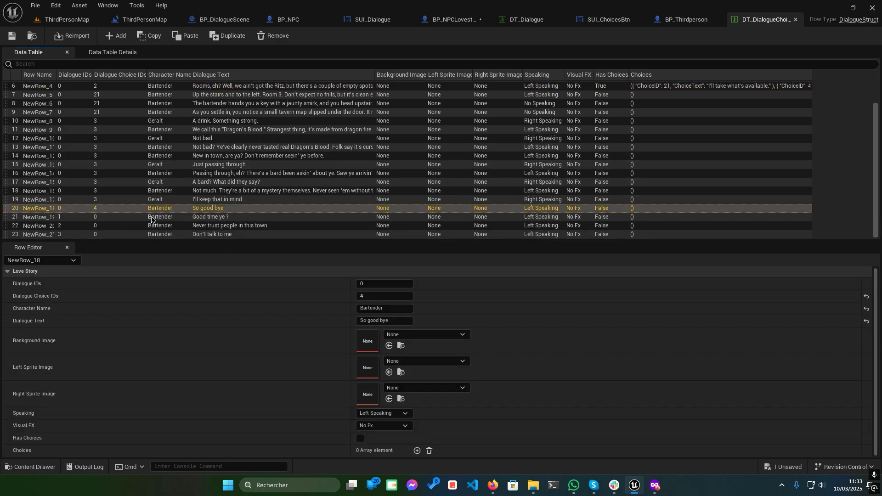
scroll(up, 3)
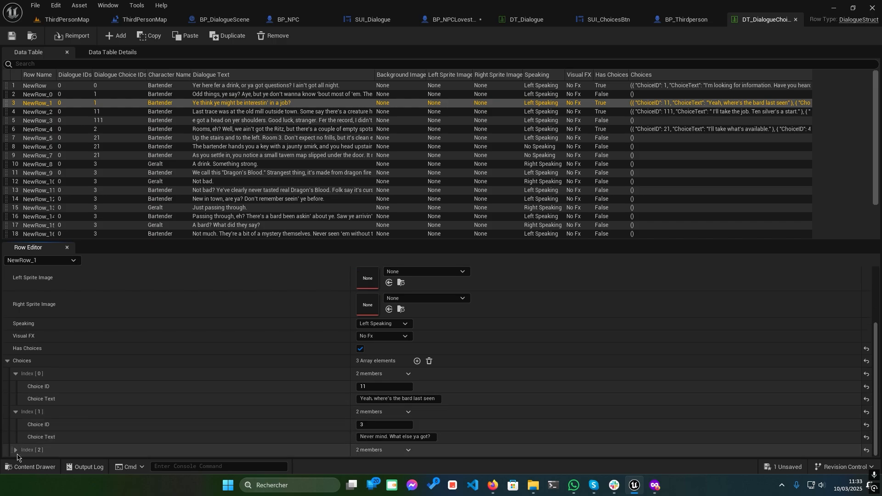
click(68, 19)
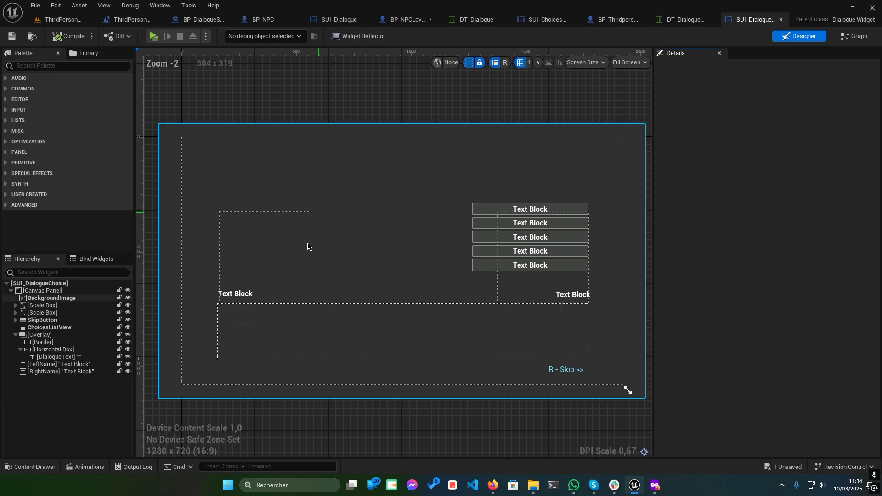
- Inspect ChoicesListView and the root widget's Details, including its data table, then view the Graph
click(49, 328)
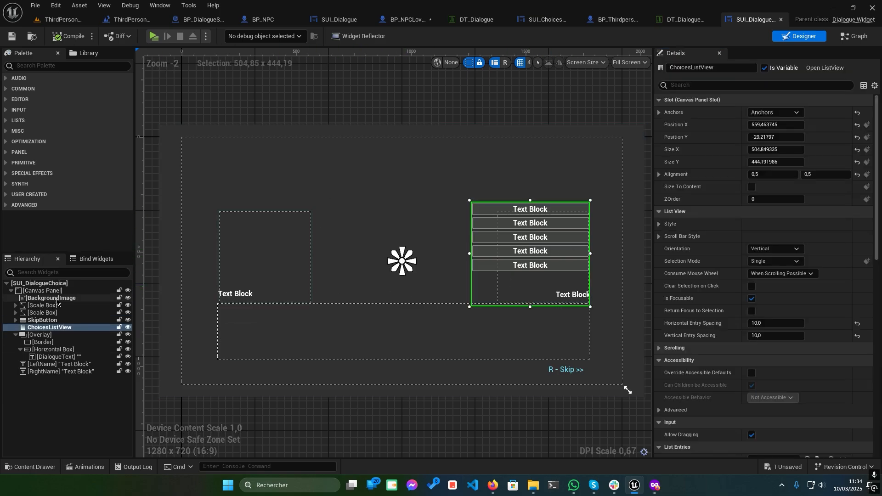
click(39, 283)
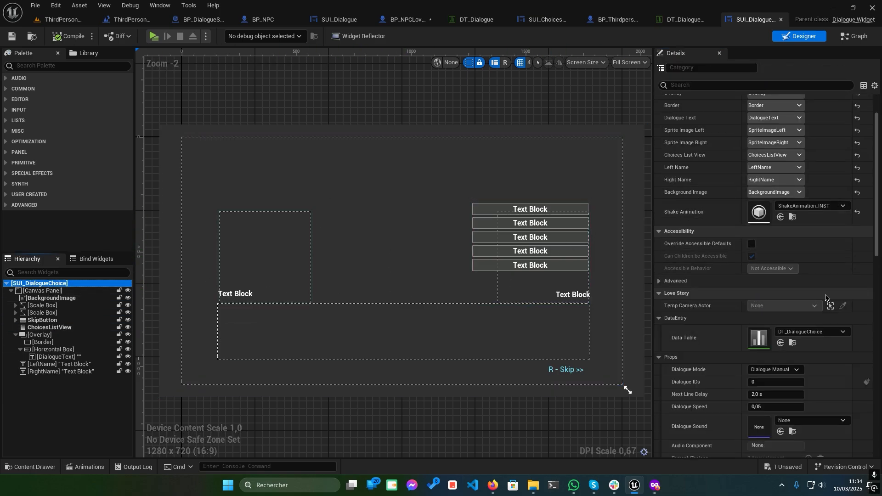
scroll(down, 3)
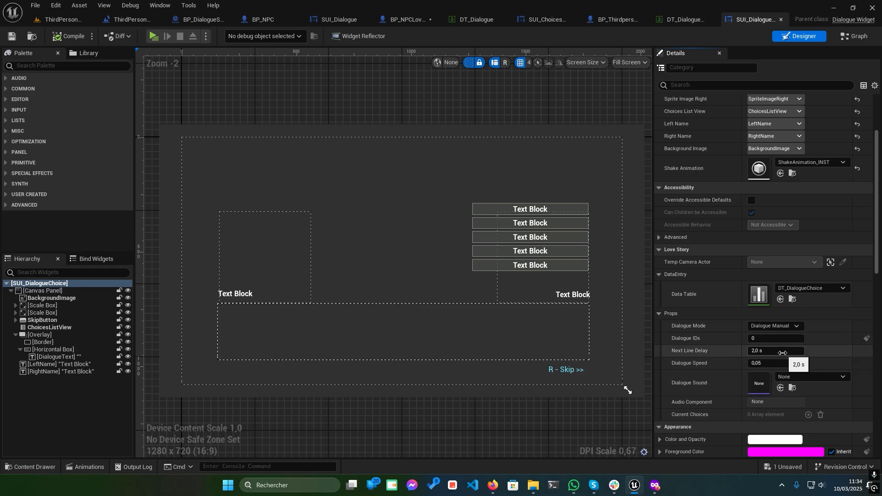
scroll(down, 3)
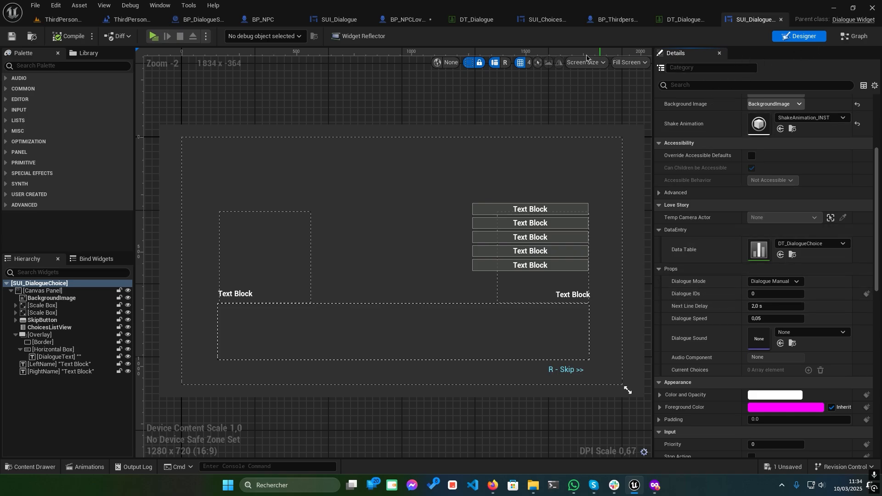
click(853, 36)
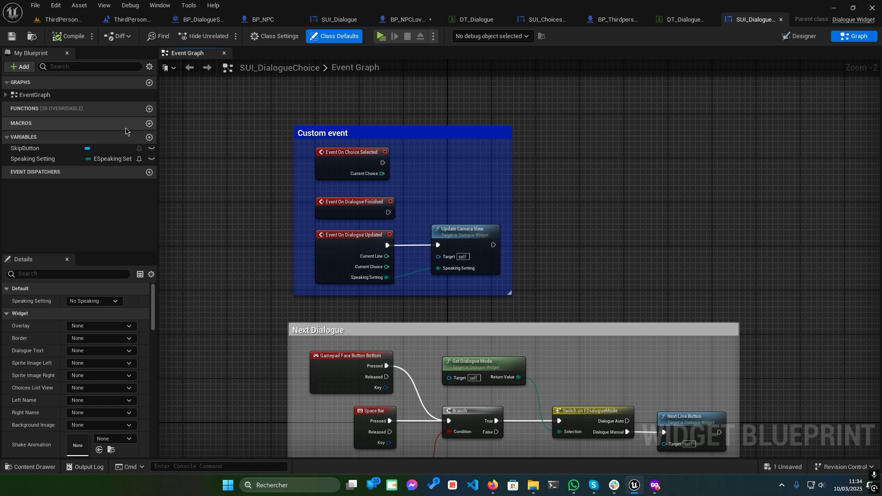
mouse_move(331, 169)
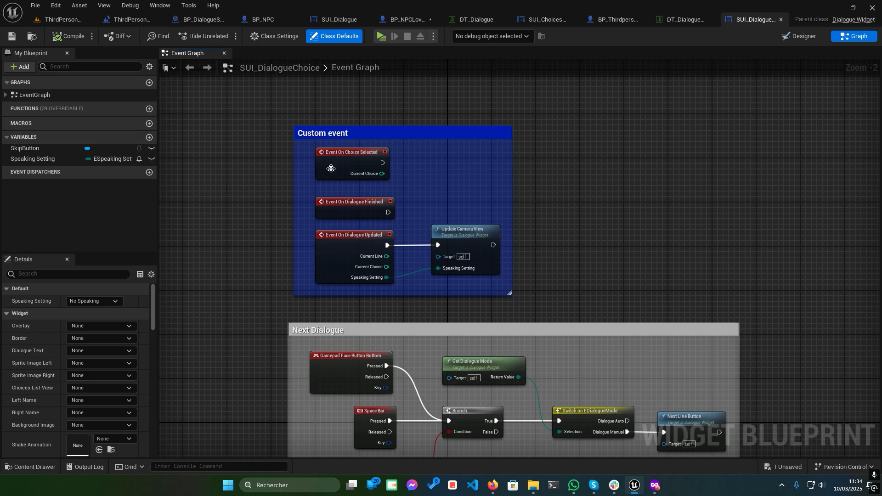
- Inspect the On Choice Selected, On Dialogue Finished and On Dialogue Updated events, then return to ThirdPersonMap
click(353, 163)
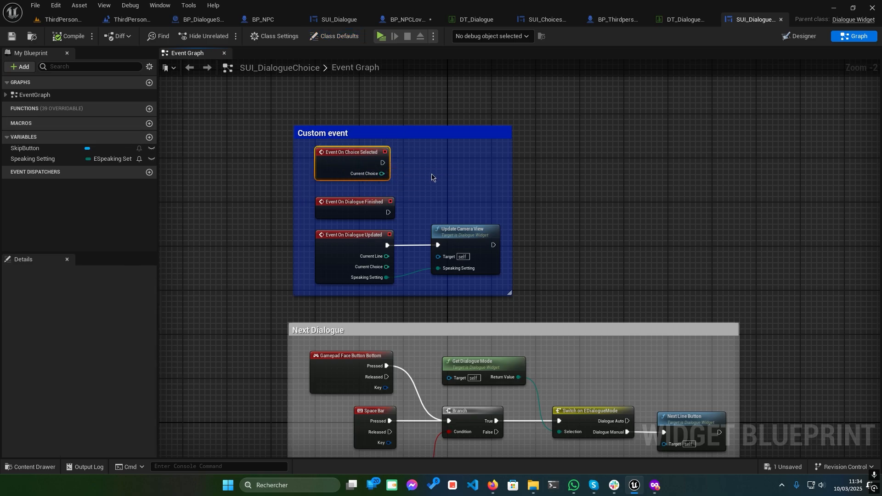
click(354, 201)
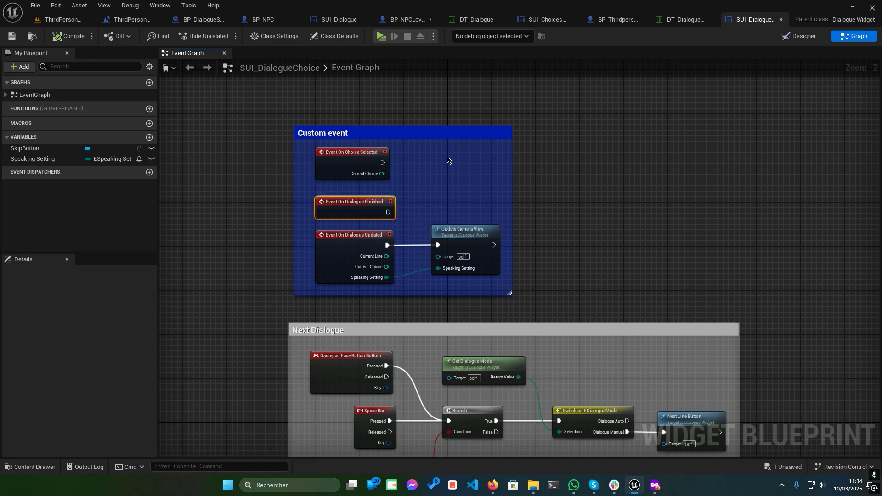
click(353, 234)
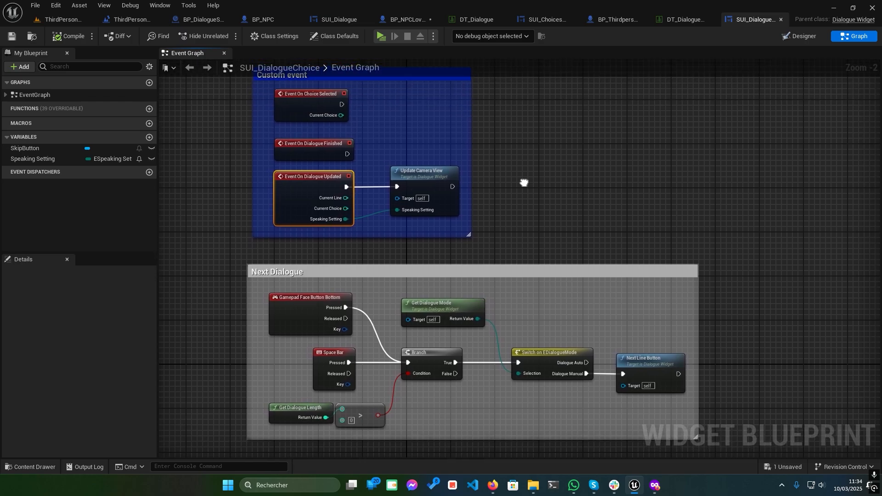
click(66, 19)
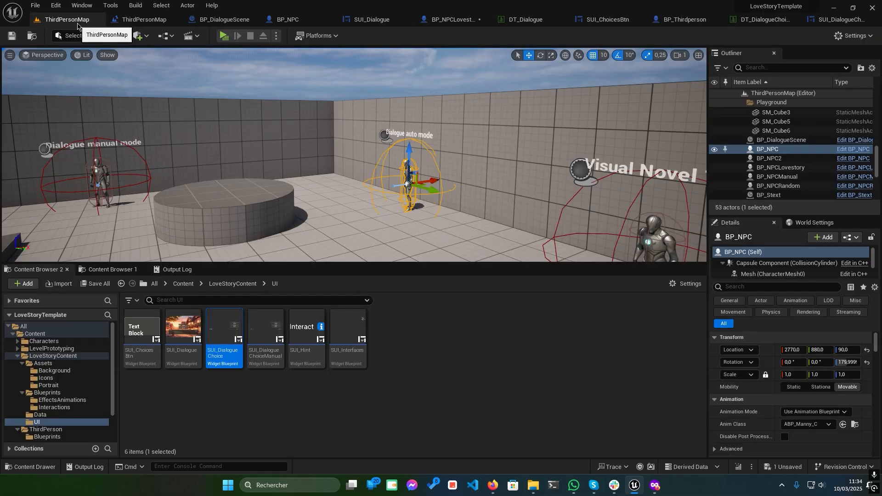
mouse_move(224, 35)
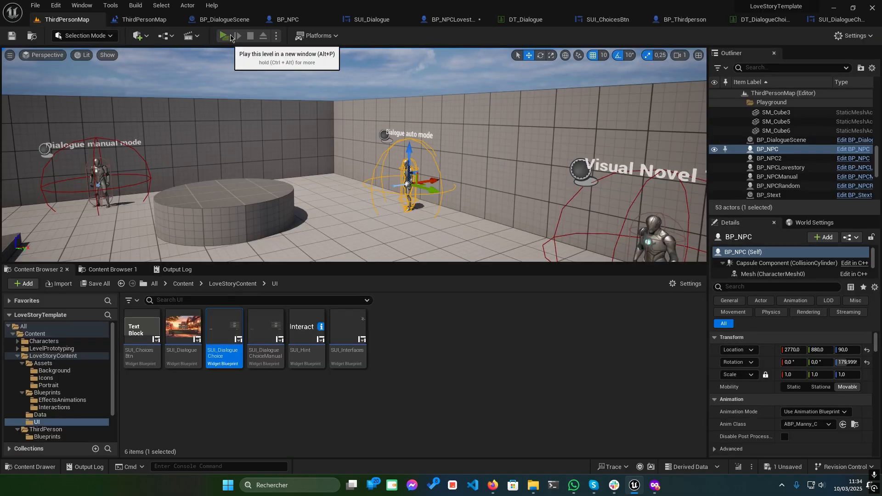
- Play the level, pick the bartender's option asking for a room, then stop the session
click(222, 35)
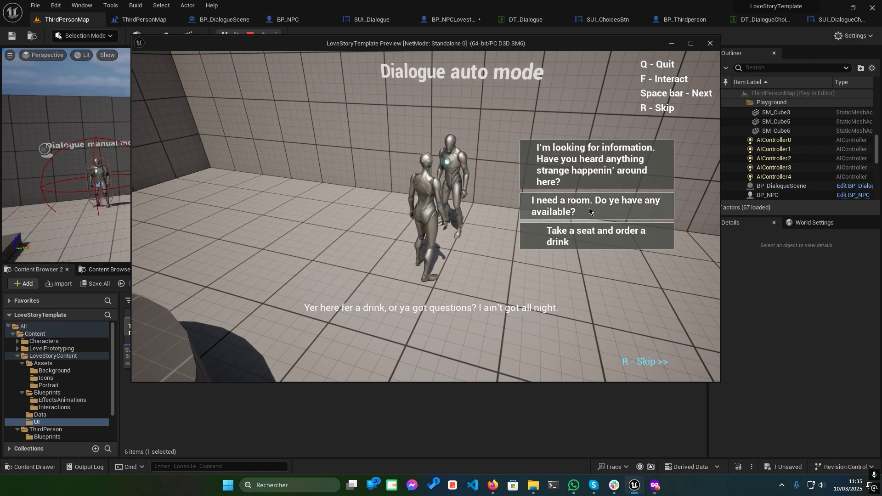
click(595, 206)
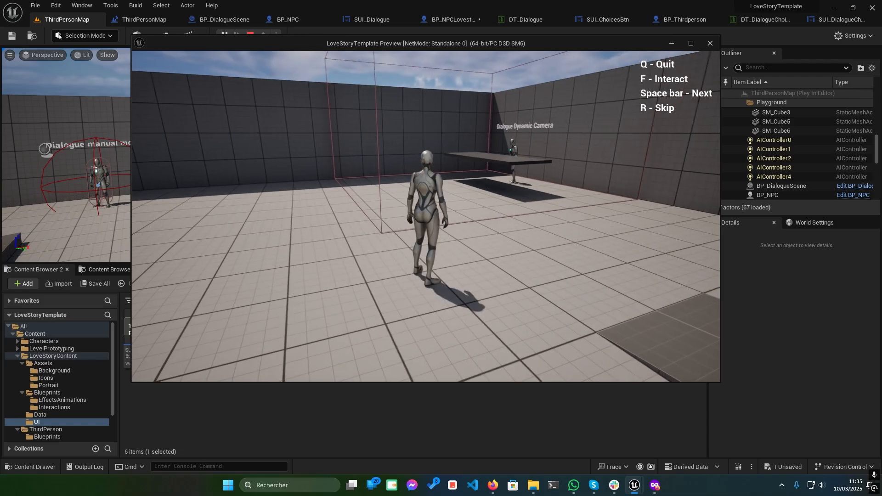
click(709, 43)
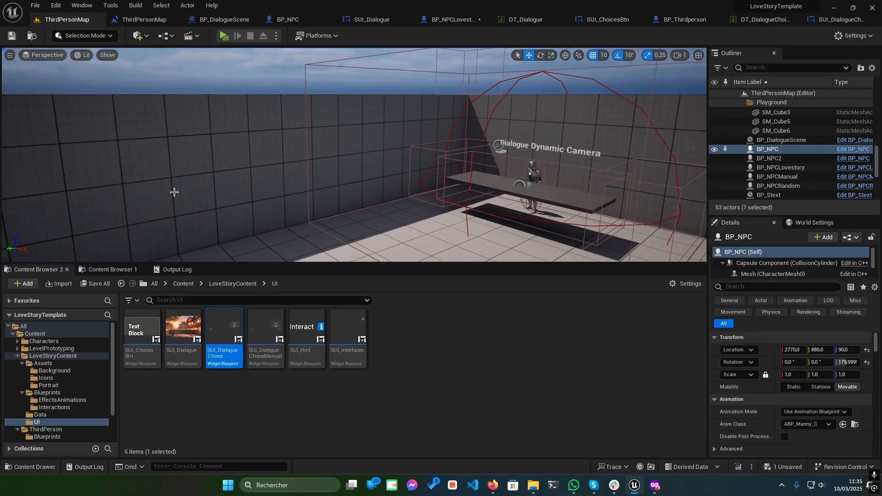
- Select BP_DialogueScene and inspect its Camera Player and Camera Other Location components
click(781, 139)
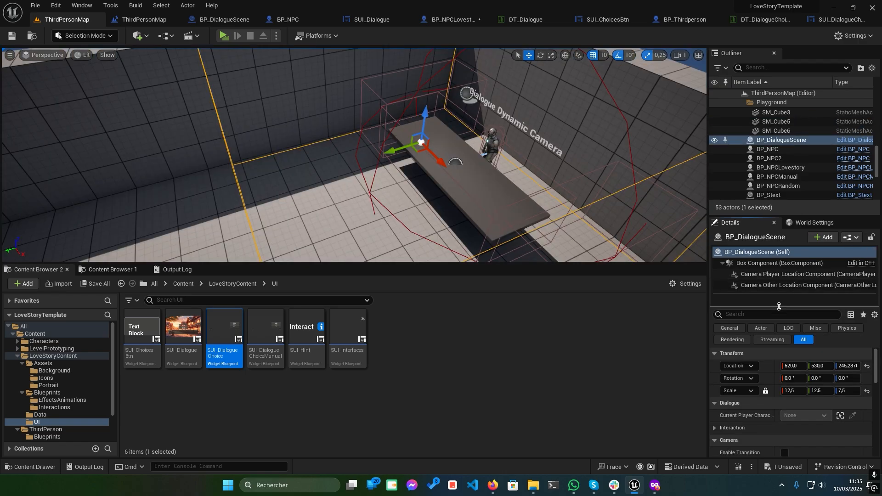
click(804, 273)
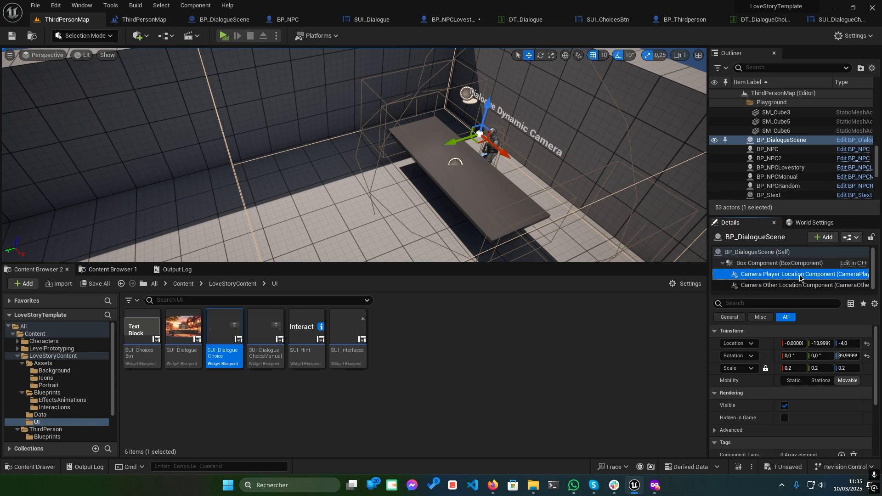
click(804, 284)
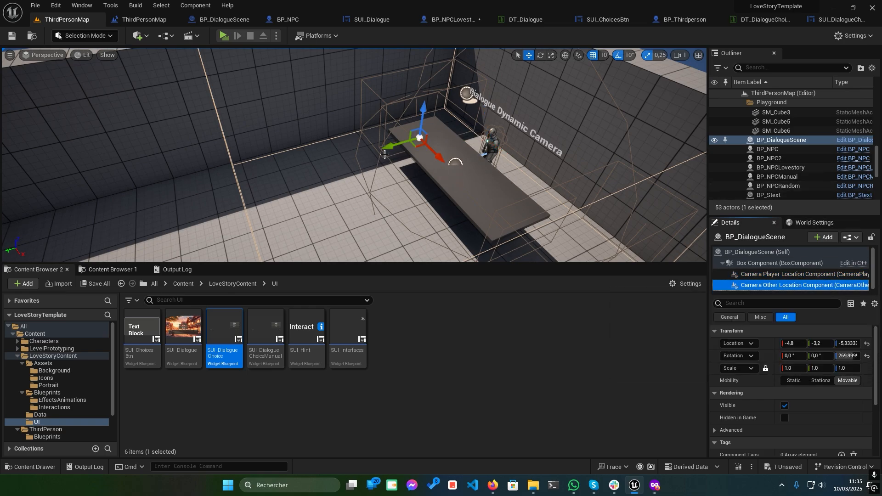
mouse_move(376, 152)
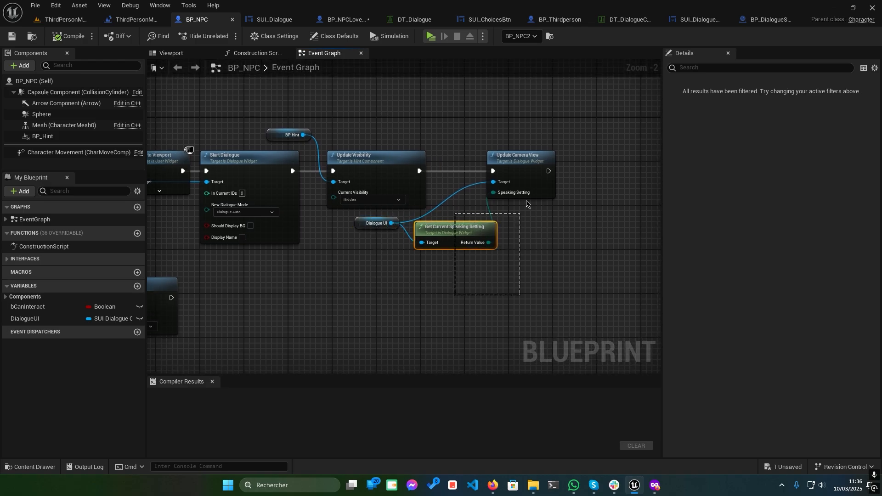
mouse_move(519, 170)
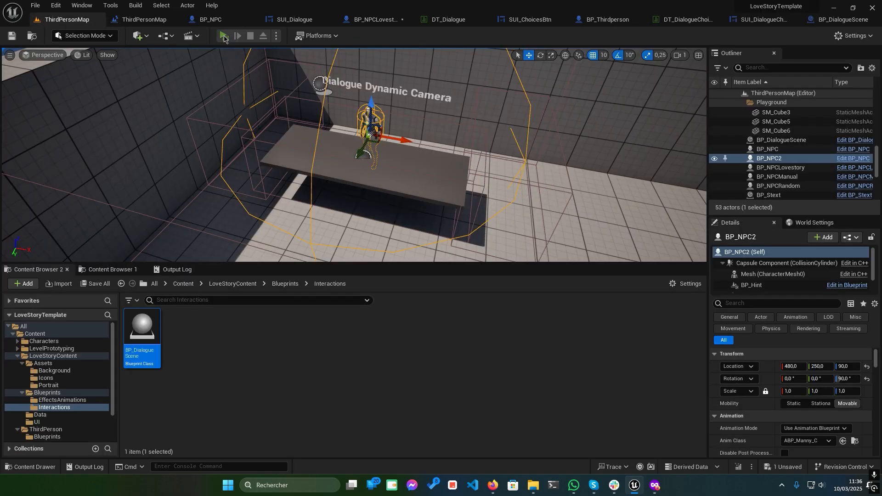
- Replay the level, choose to take a seat and order a drink, then stop playing
click(223, 35)
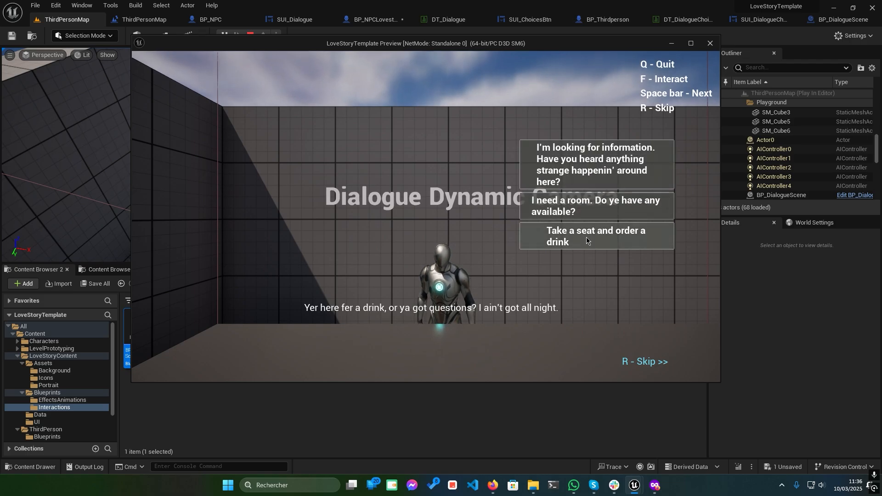
click(594, 236)
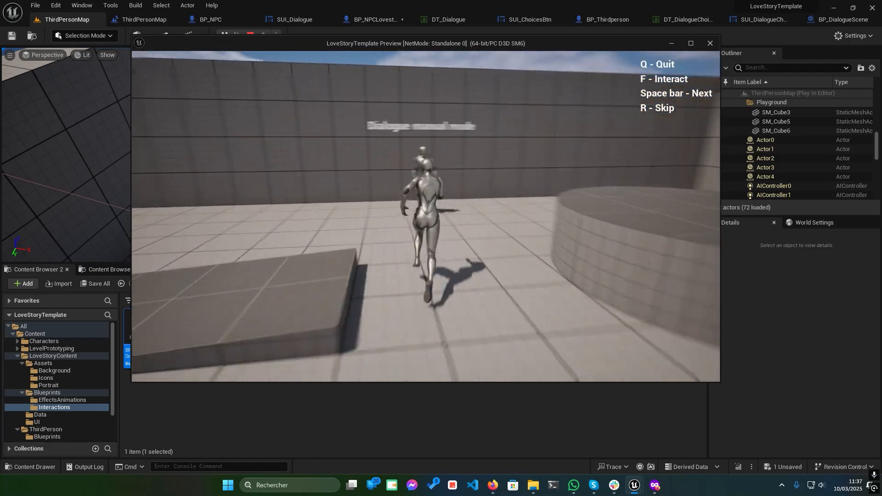
click(585, 19)
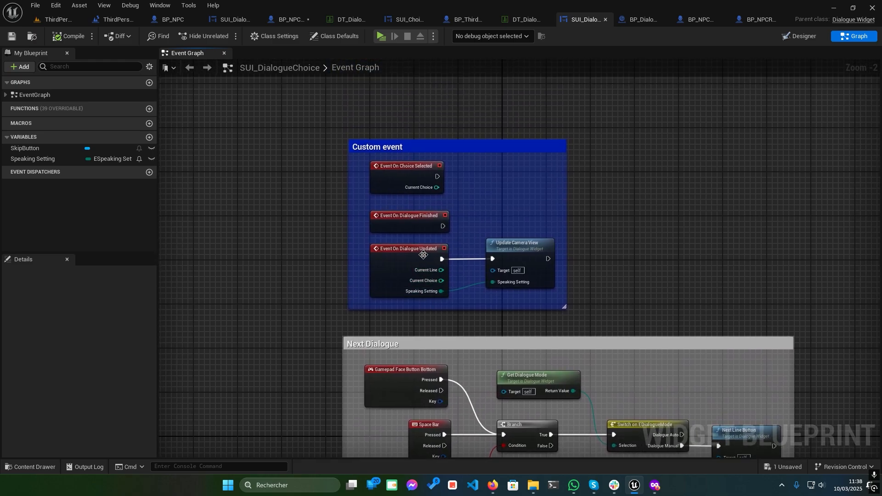
click(408, 248)
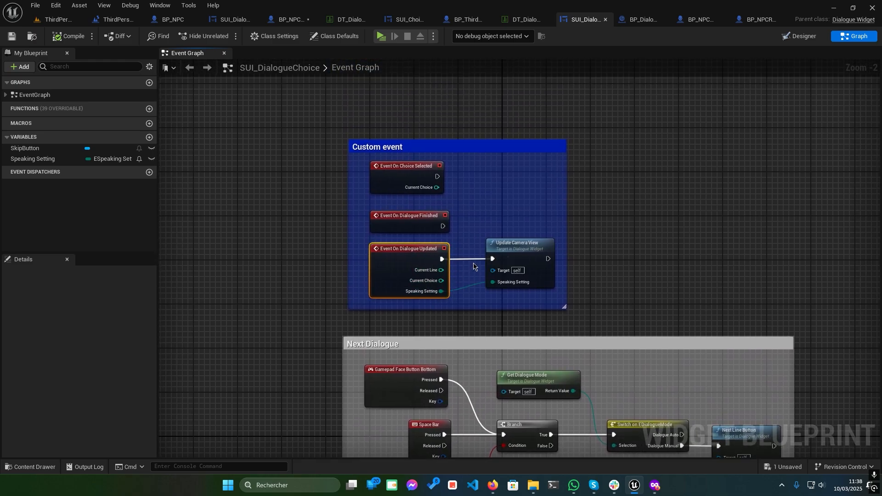